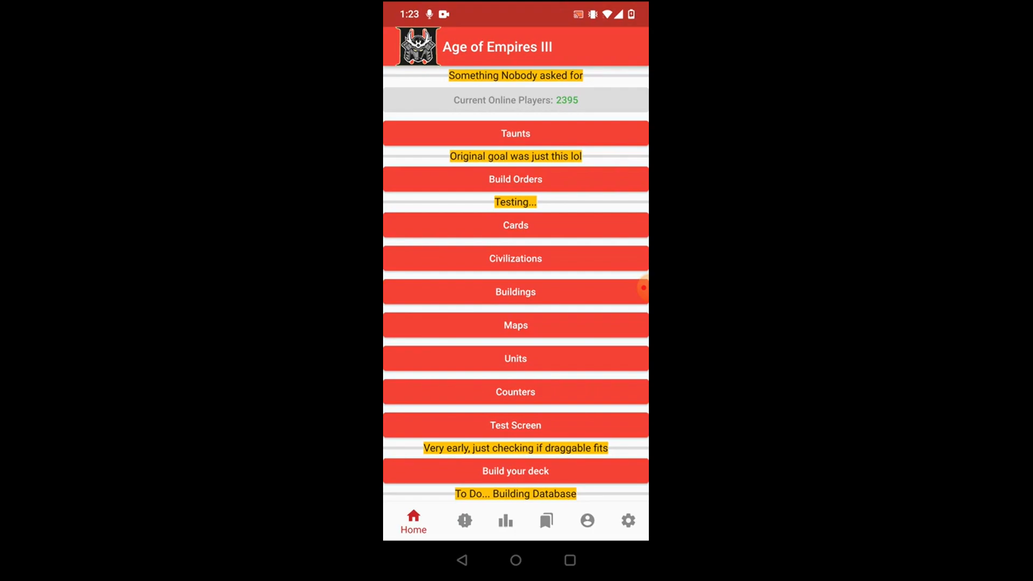
# Enable Dark Mode in Settings and go back to the Home menu
pyautogui.click(617, 519)
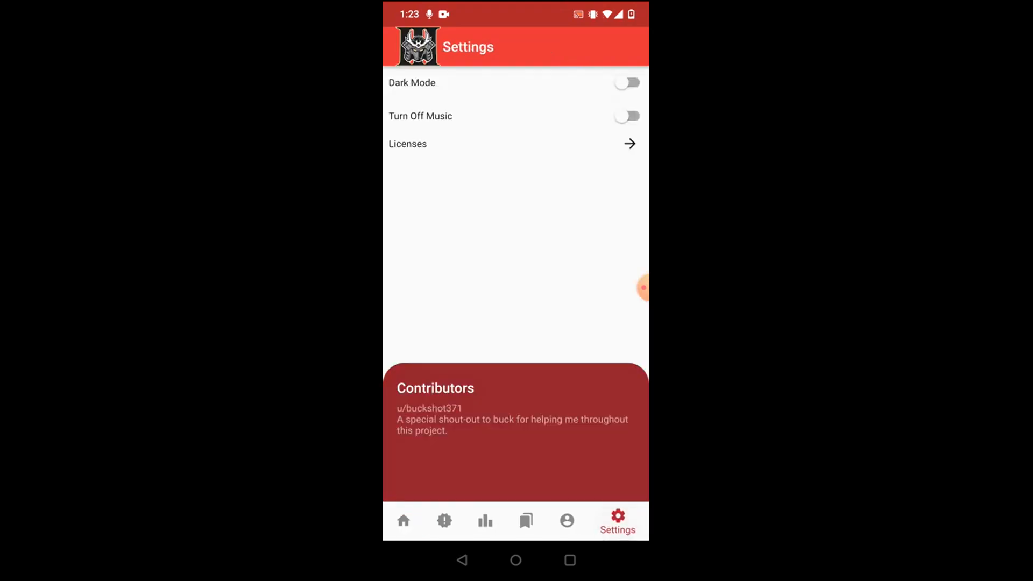
pyautogui.click(626, 83)
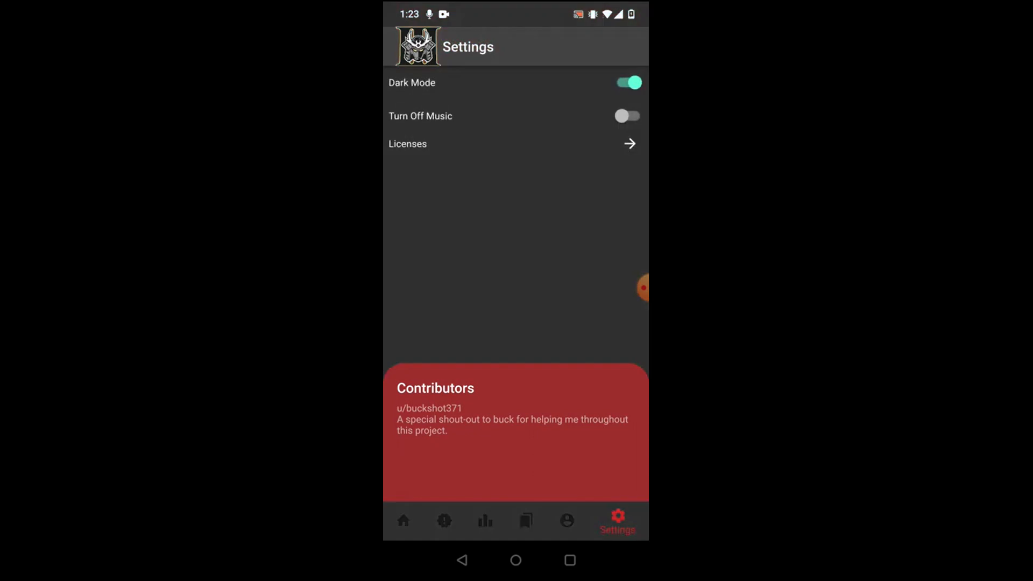
pyautogui.click(403, 520)
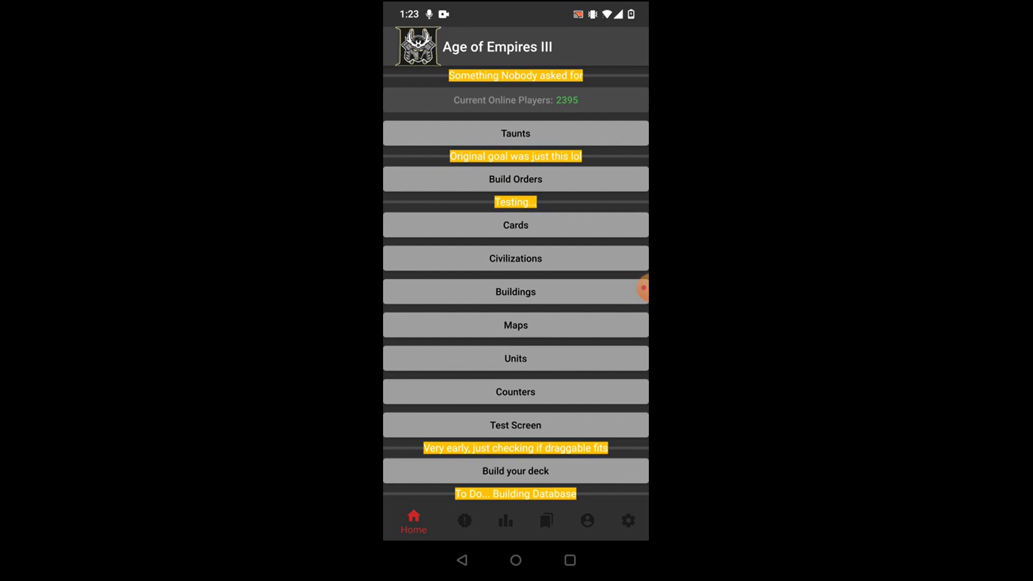
pyautogui.scroll(-3)
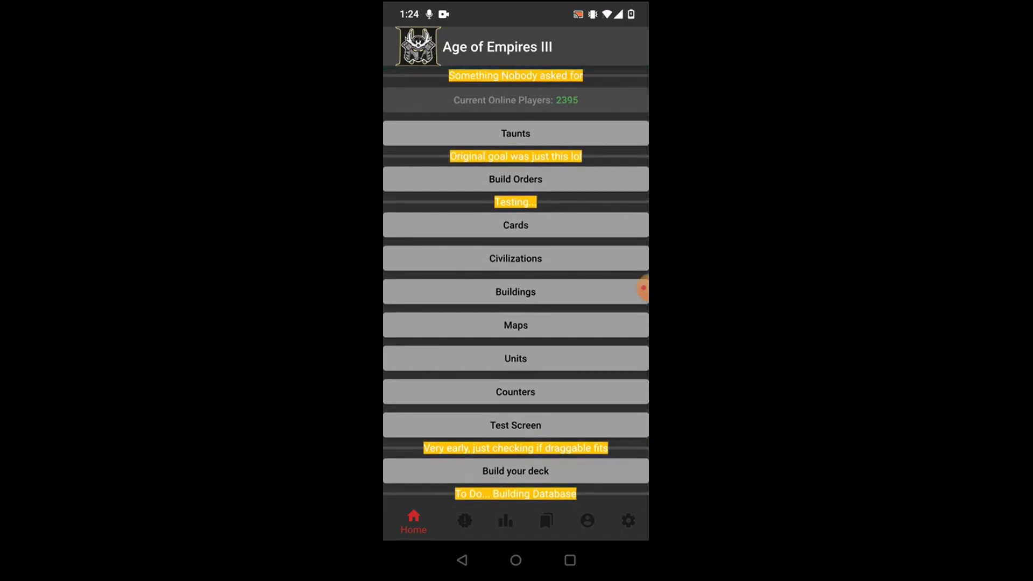
pyautogui.click(515, 133)
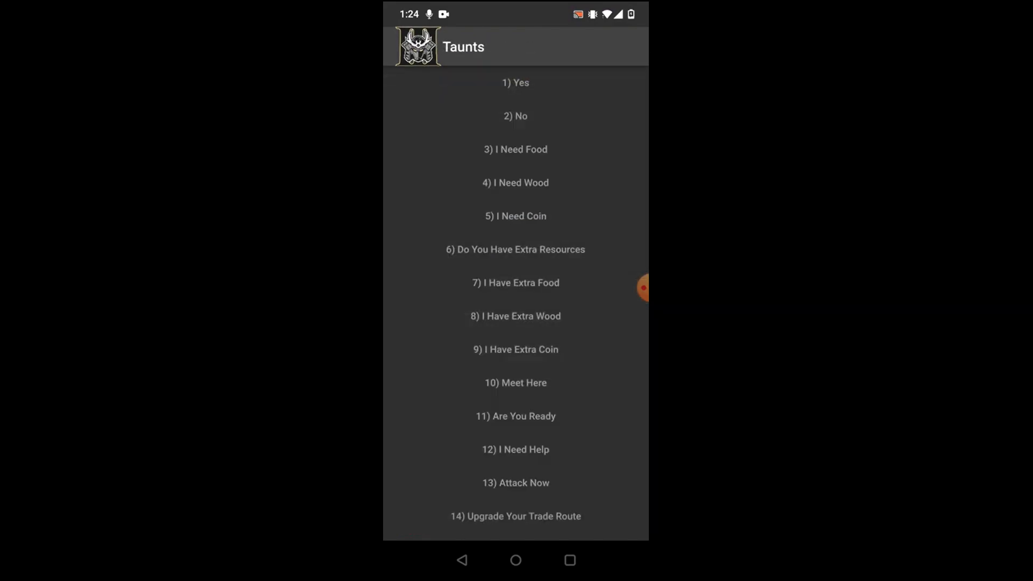
pyautogui.scroll(-3)
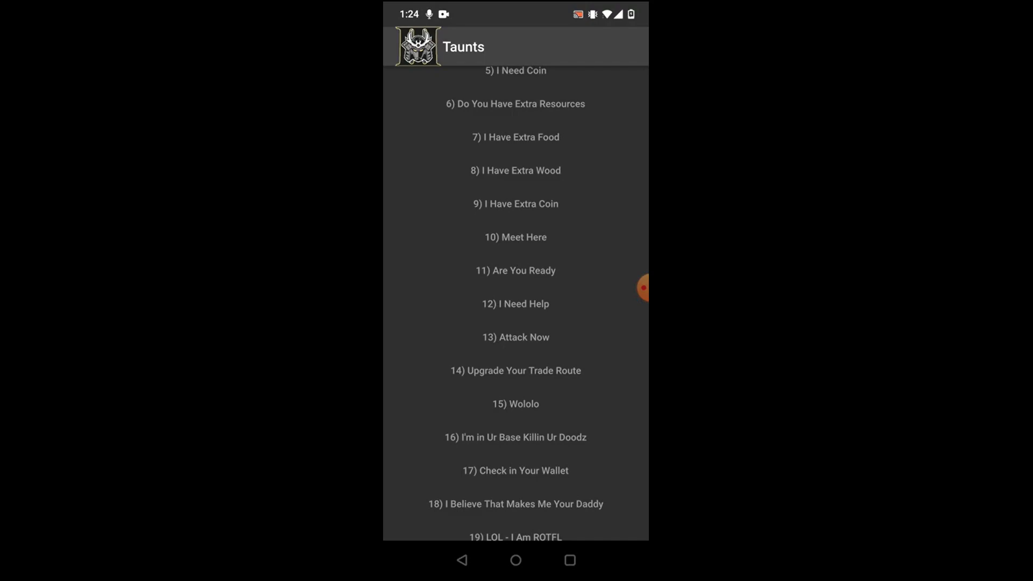
pyautogui.scroll(-3)
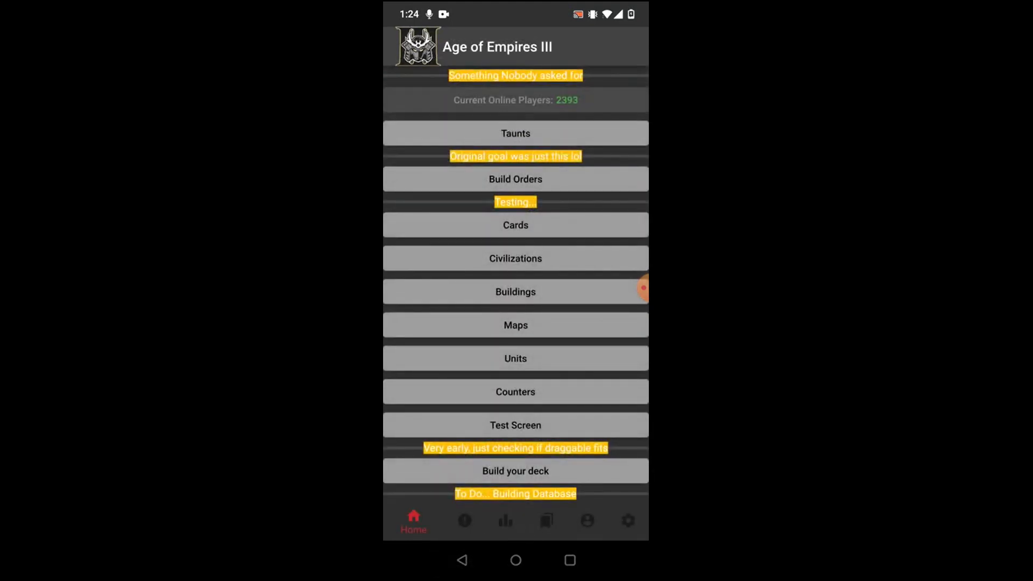
# Show the Home City Cards list, including cards like Crates of 600 Food
pyautogui.click(515, 178)
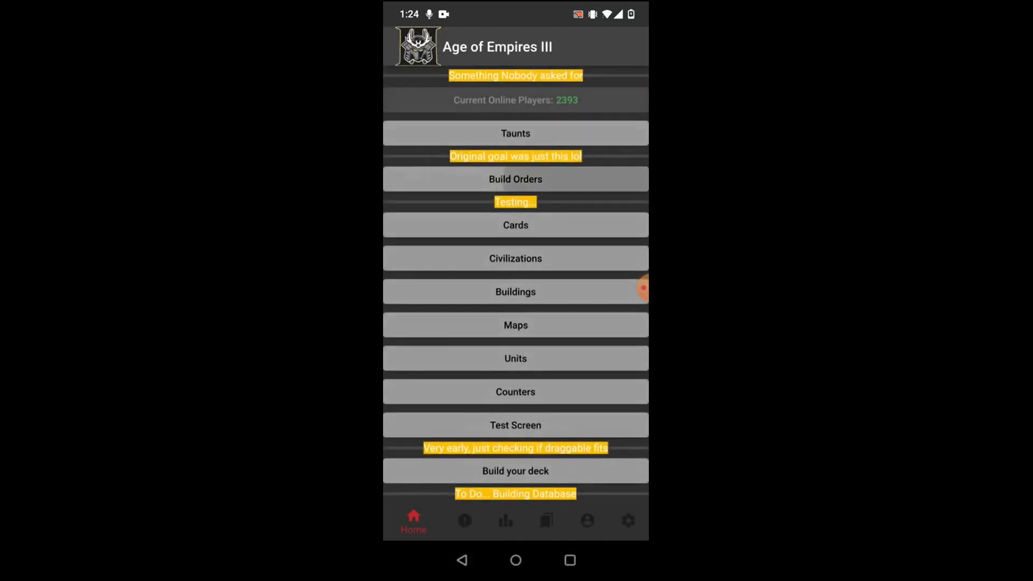
pyautogui.click(515, 179)
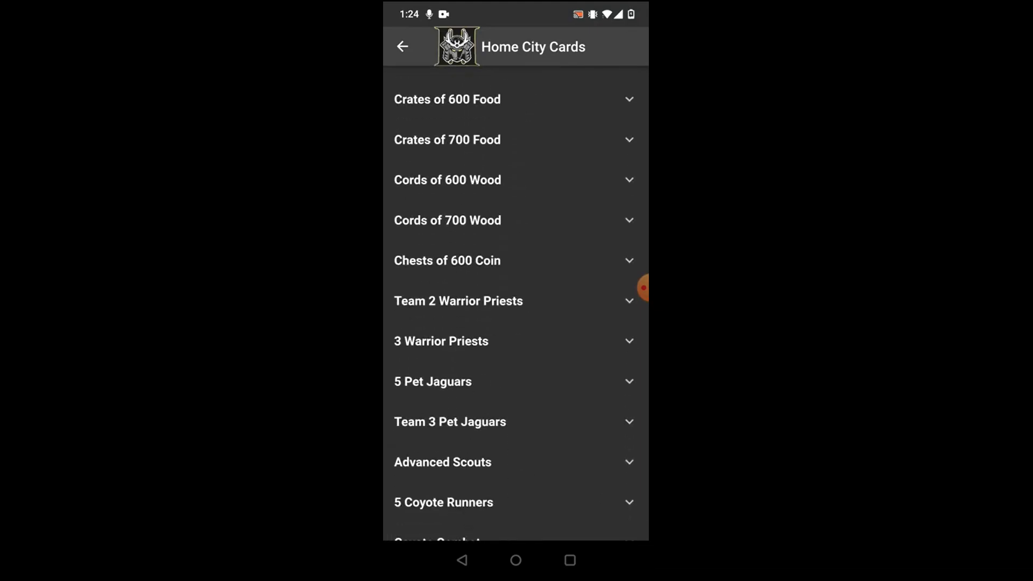
pyautogui.scroll(-3)
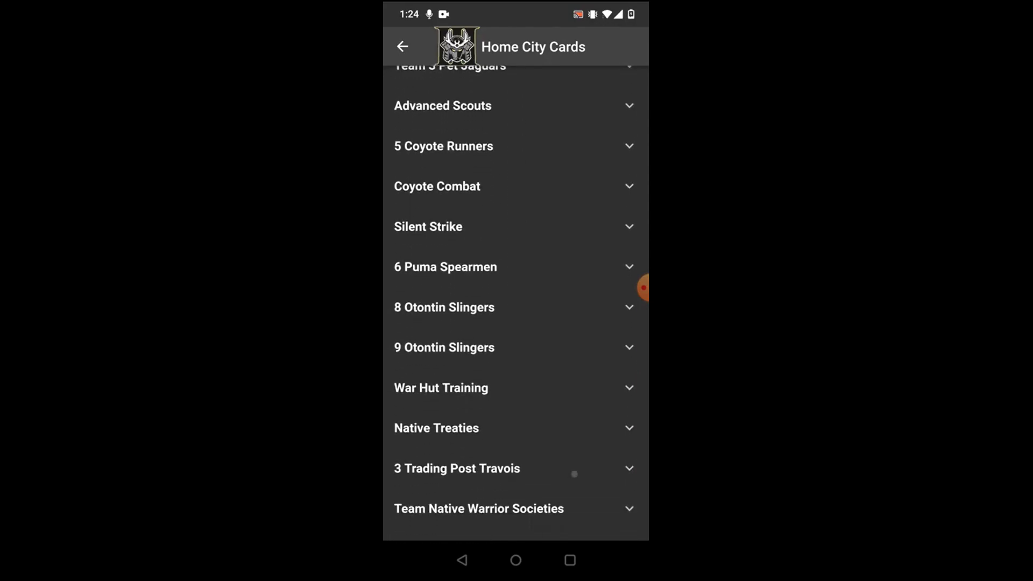
pyautogui.scroll(-3)
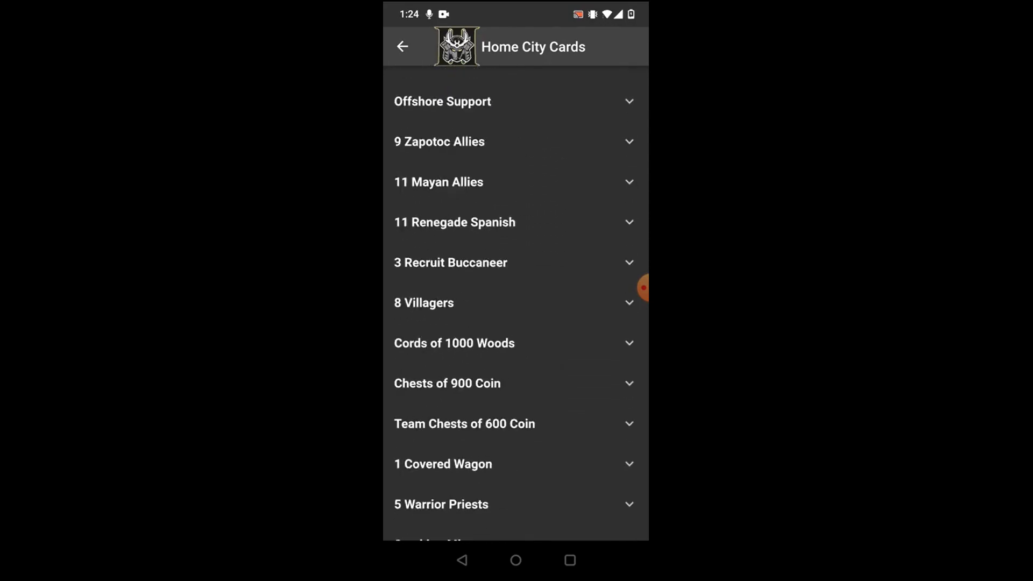
pyautogui.scroll(-3)
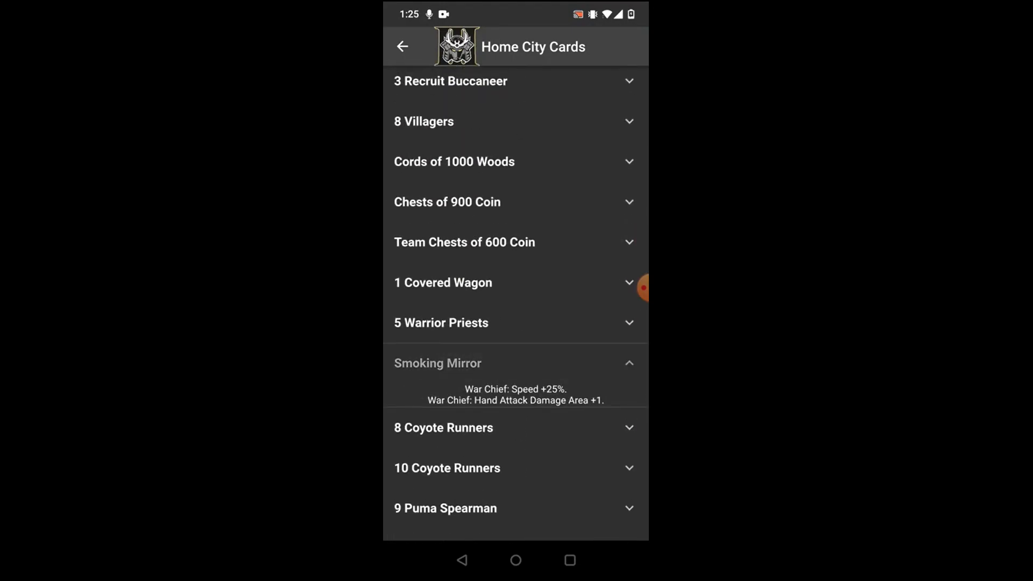
pyautogui.scroll(-3)
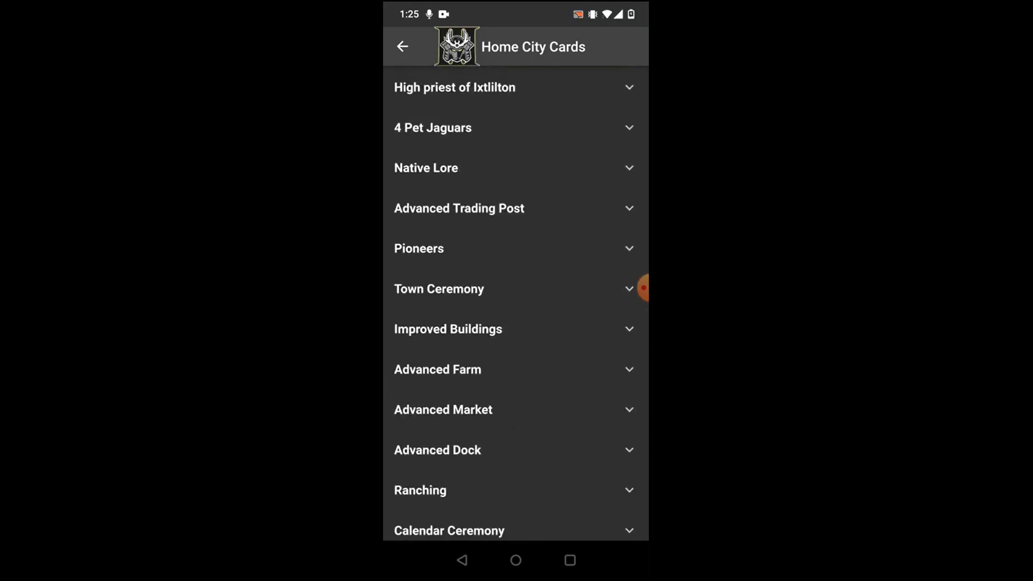
pyautogui.scroll(-3)
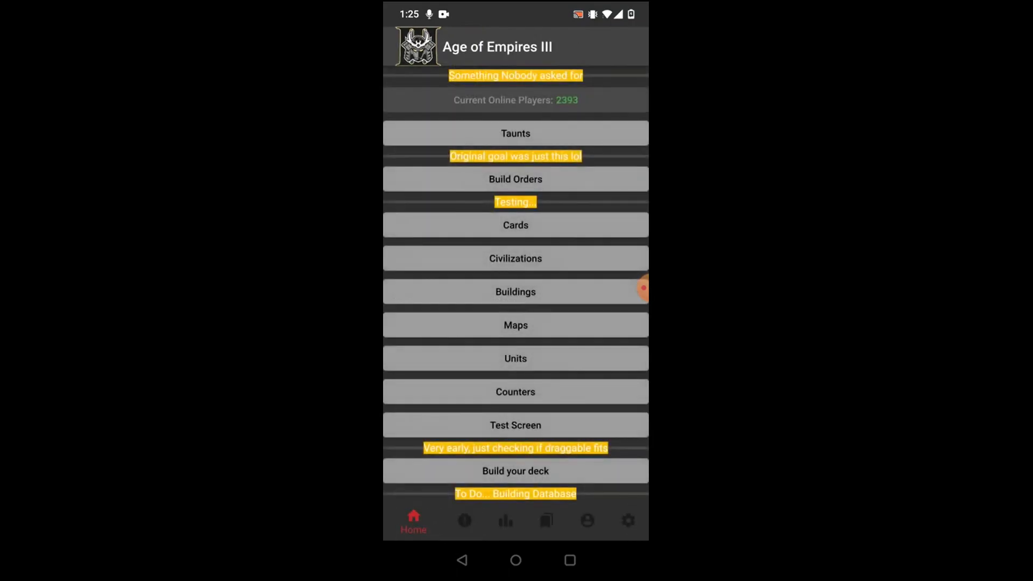
# Browse the Civilizations flag list from Aztecs down to United States, then head back to Home
pyautogui.click(515, 258)
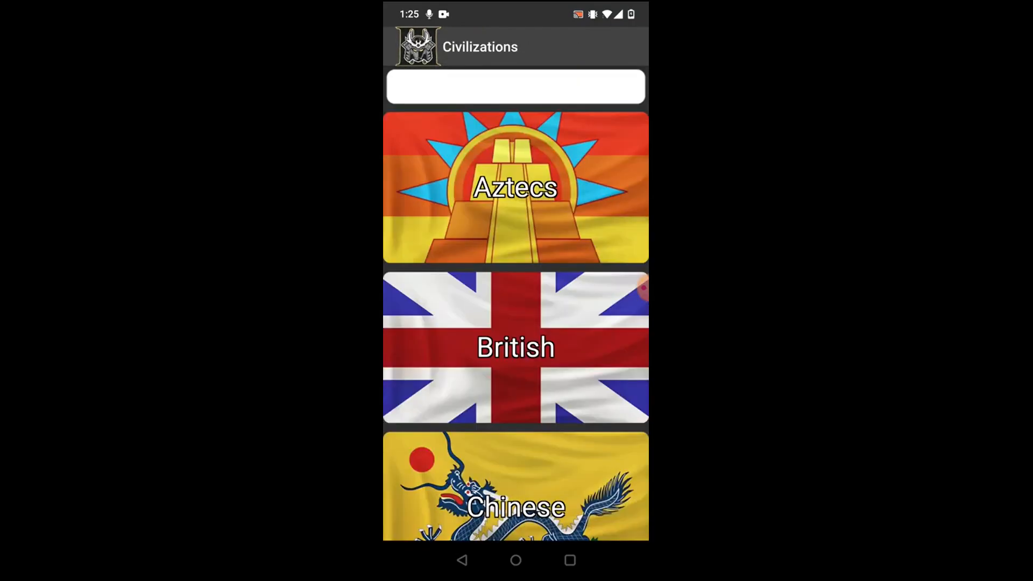
pyautogui.scroll(-3)
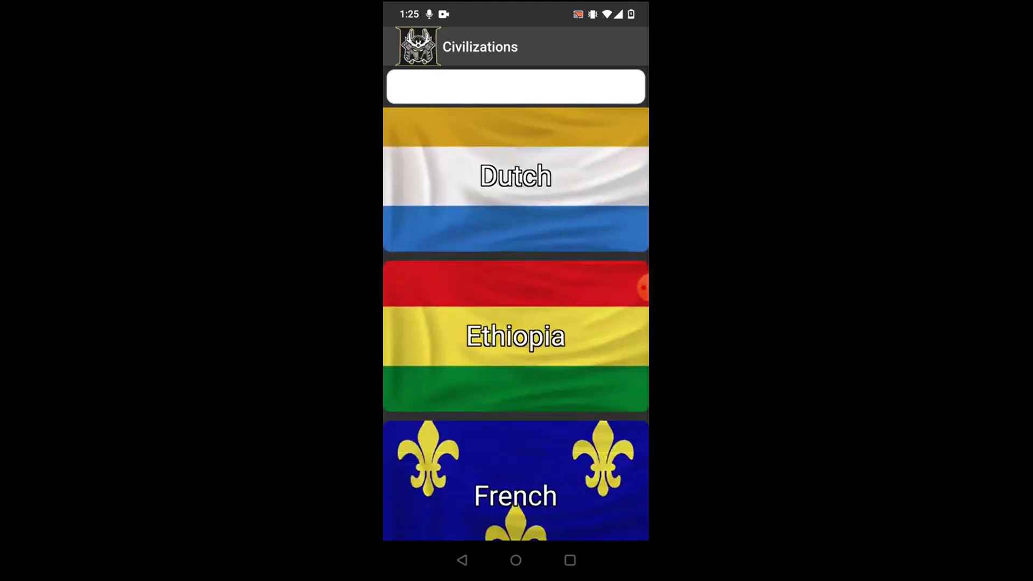
pyautogui.scroll(-3)
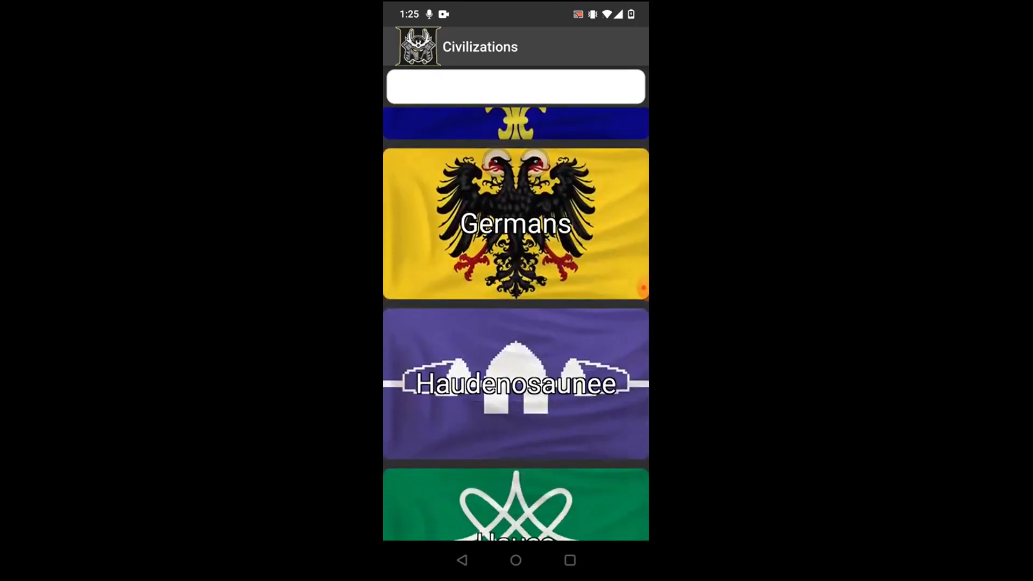
pyautogui.scroll(-3)
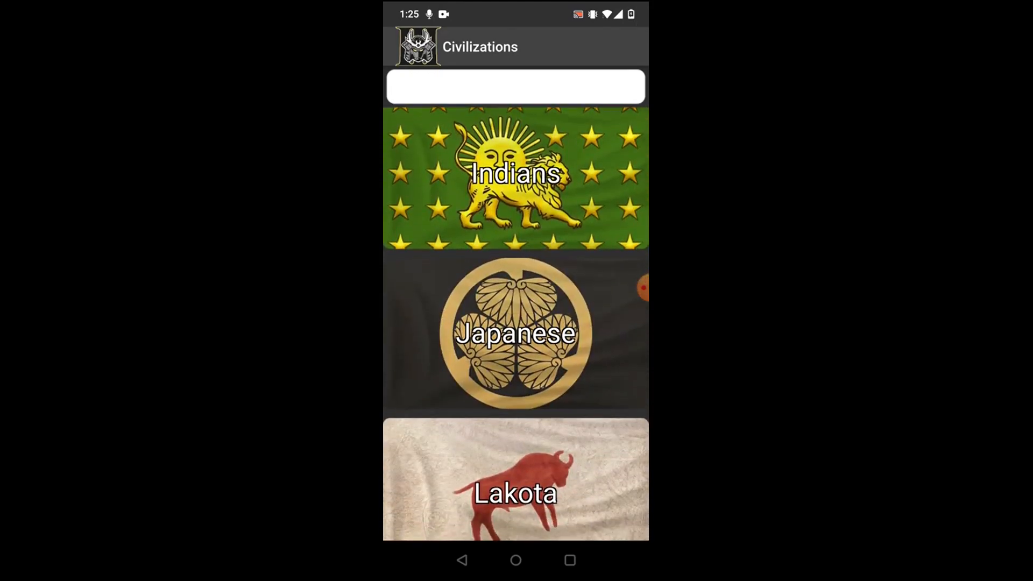
pyautogui.scroll(-3)
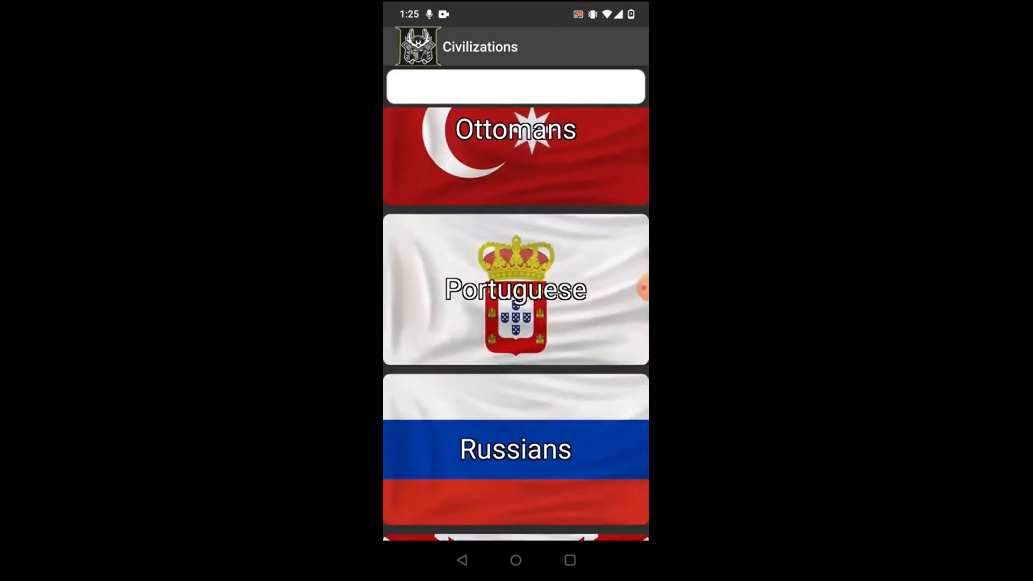
pyautogui.scroll(-3)
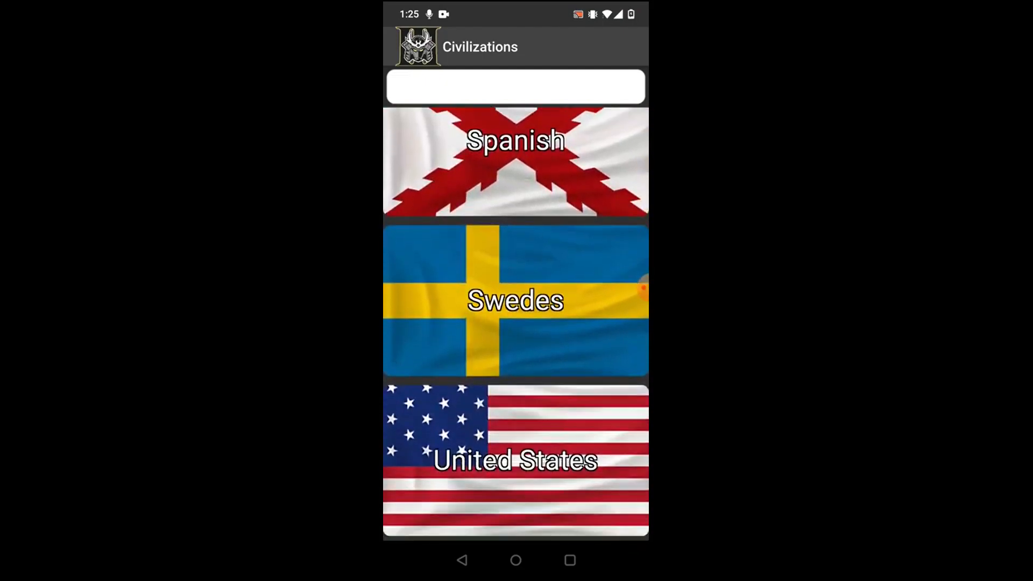
pyautogui.scroll(-3)
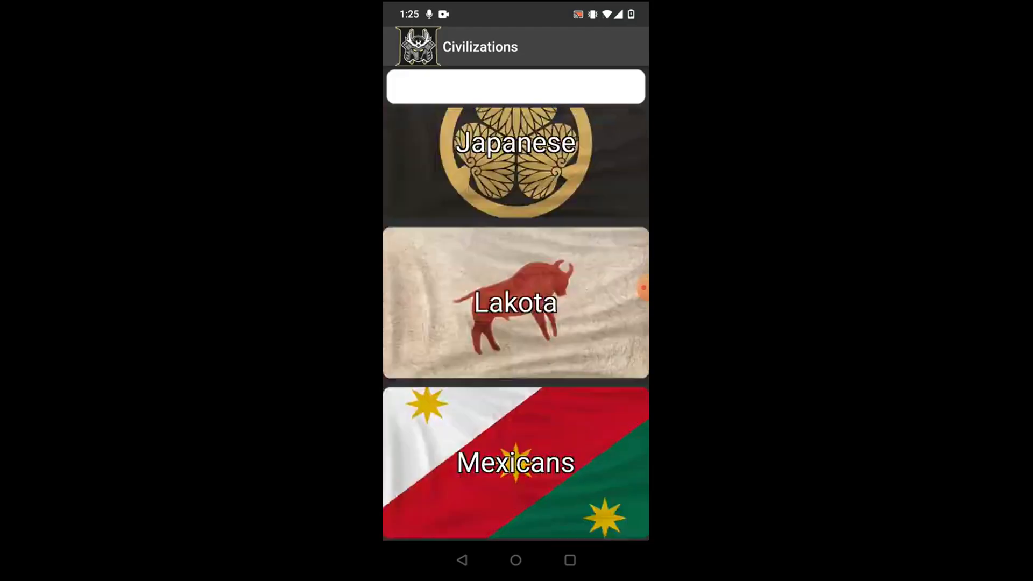
pyautogui.scroll(-3)
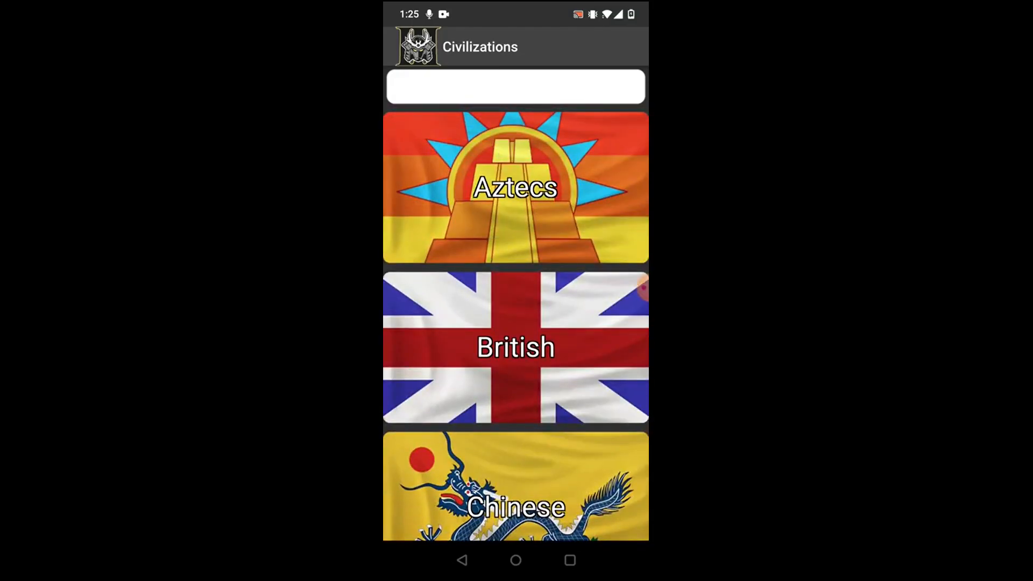
pyautogui.scroll(-3)
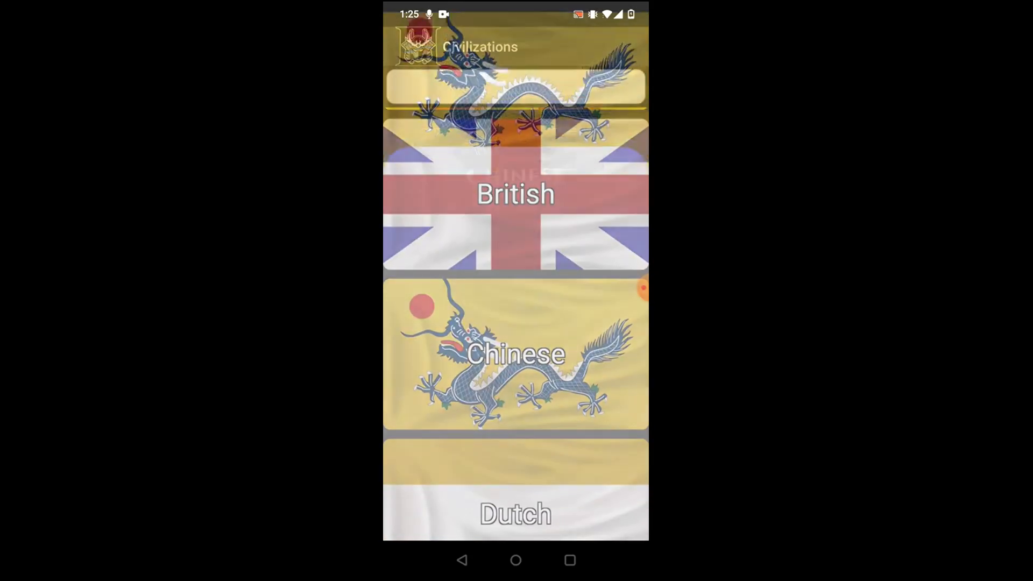
pyautogui.click(515, 354)
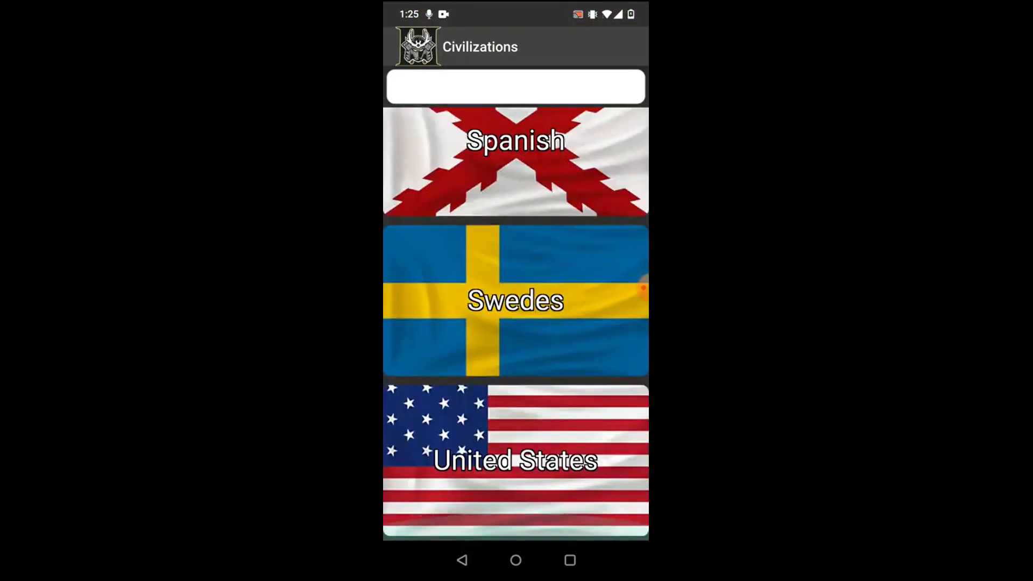
pyautogui.click(515, 458)
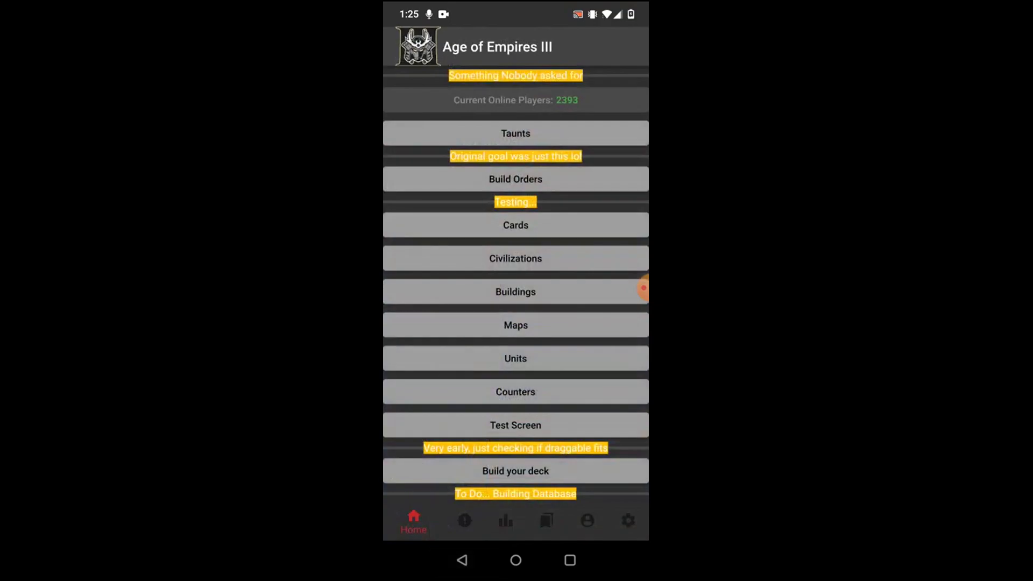
pyautogui.click(626, 520)
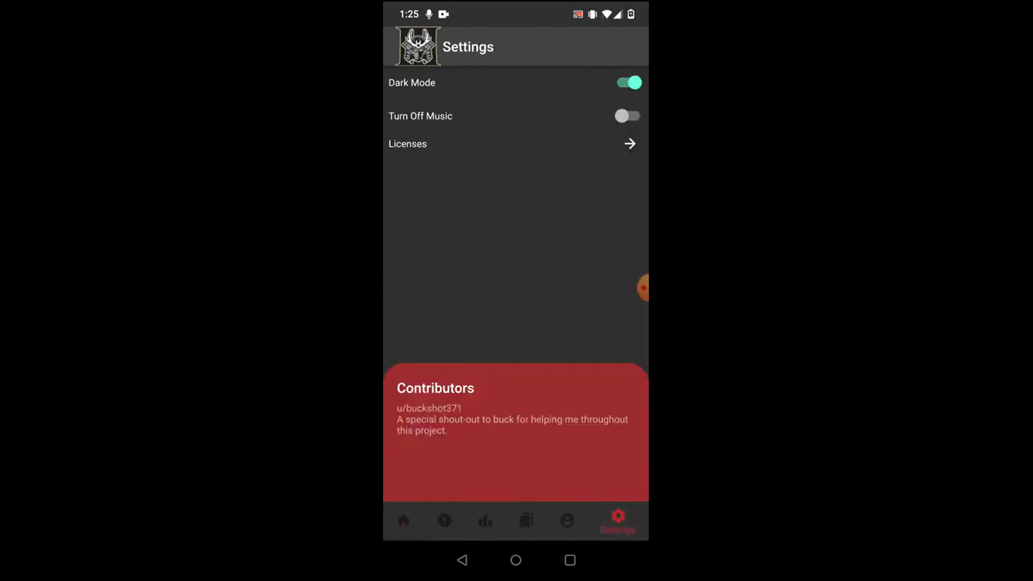
pyautogui.click(413, 520)
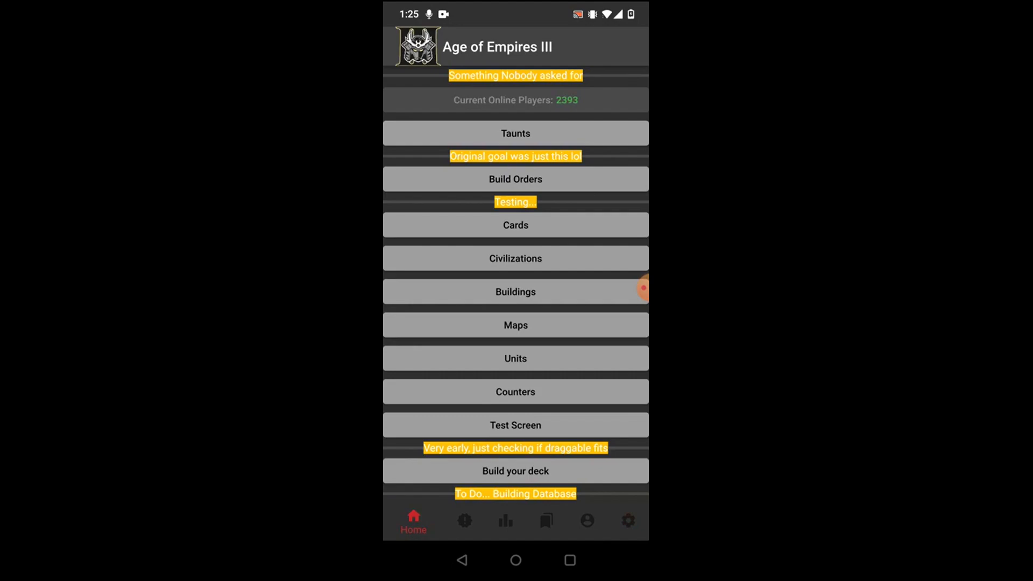
pyautogui.click(617, 520)
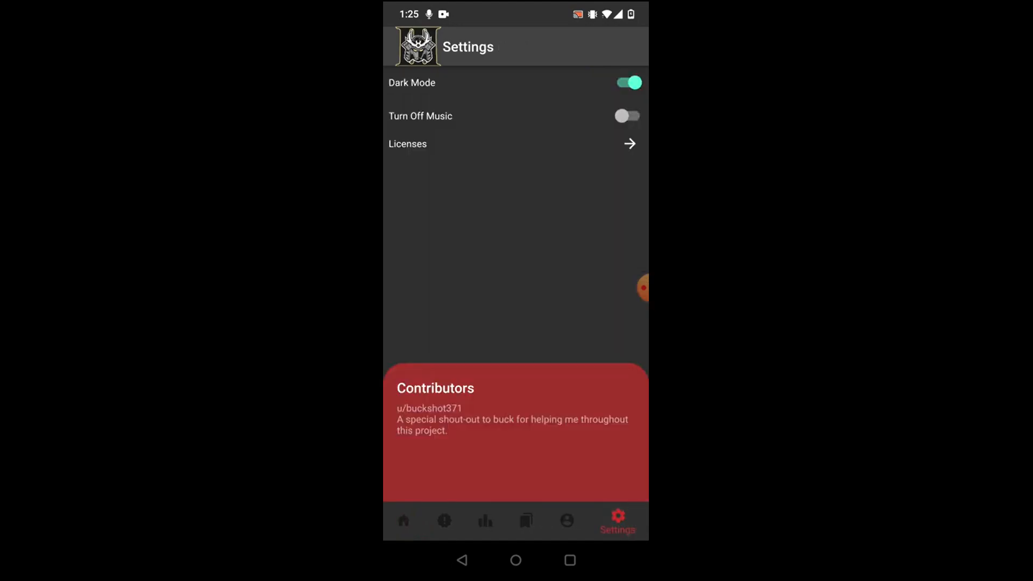
pyautogui.click(413, 520)
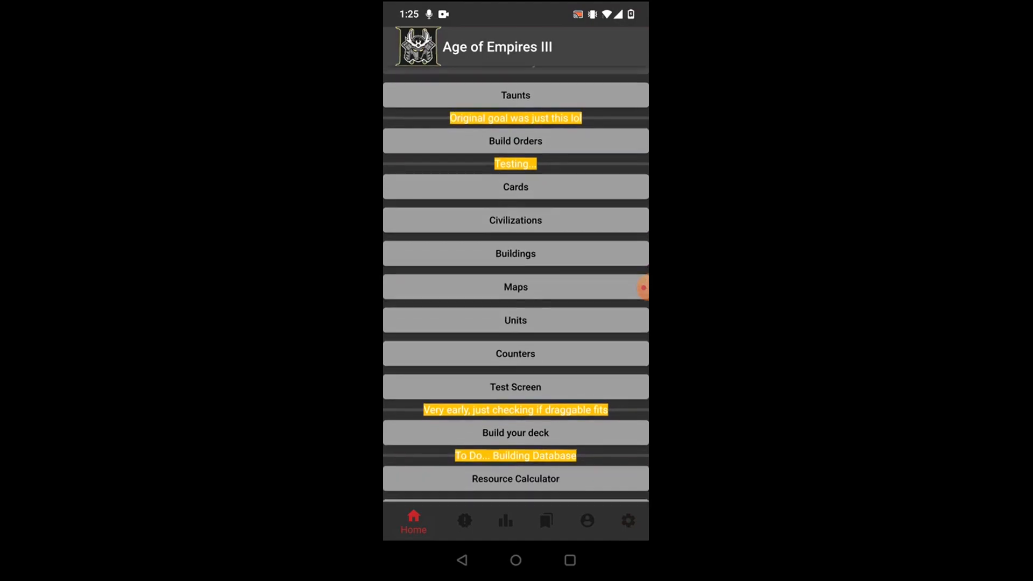
pyautogui.click(515, 253)
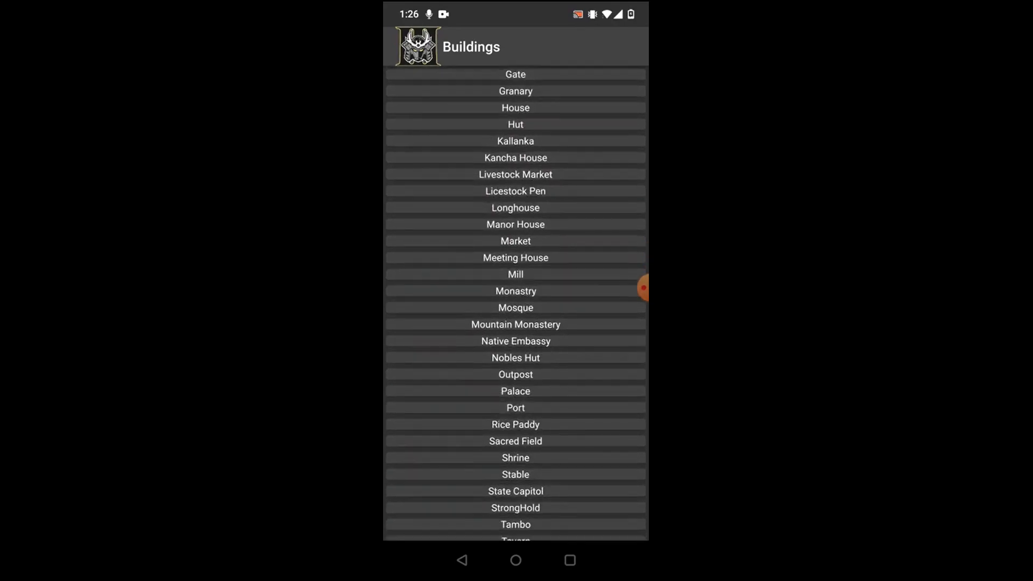
pyautogui.scroll(-3)
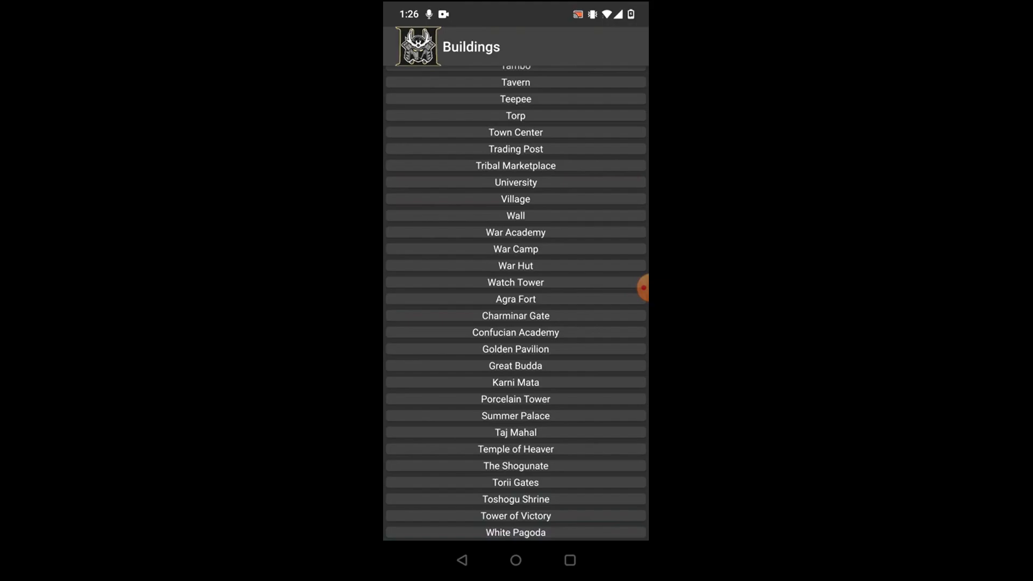
pyautogui.scroll(-3)
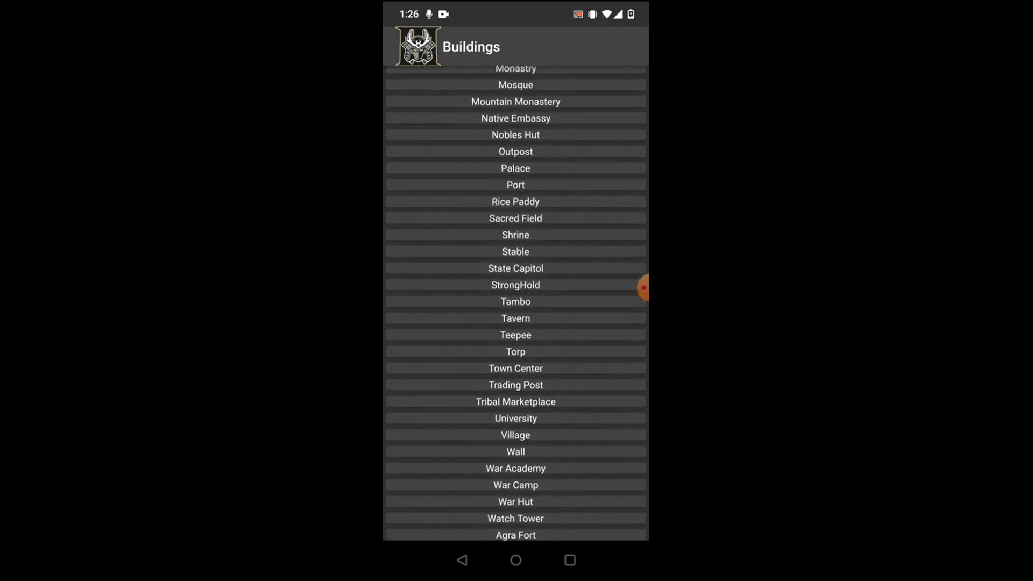
pyautogui.scroll(-3)
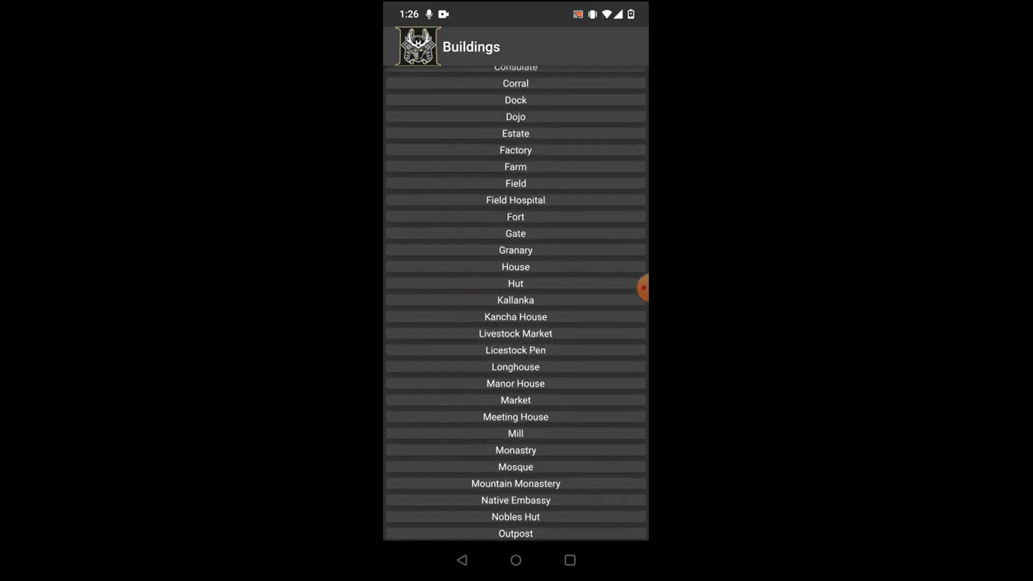
pyautogui.scroll(-3)
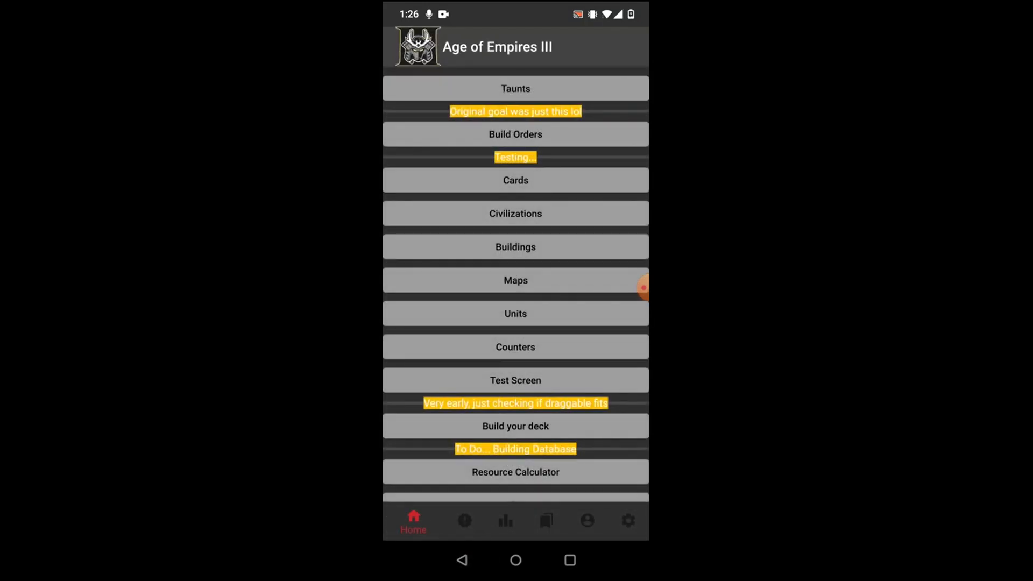
pyautogui.click(515, 279)
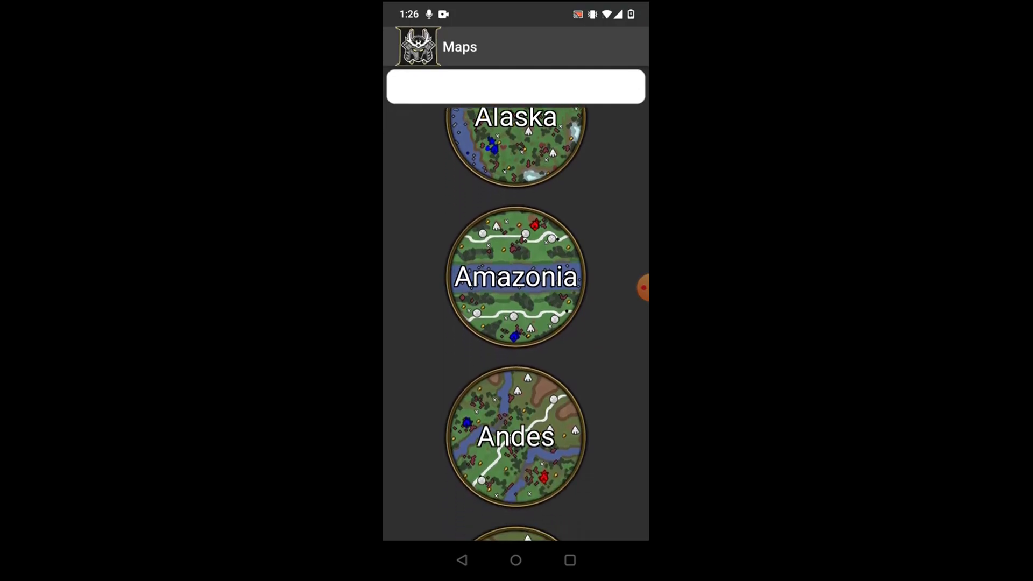
pyautogui.scroll(-3)
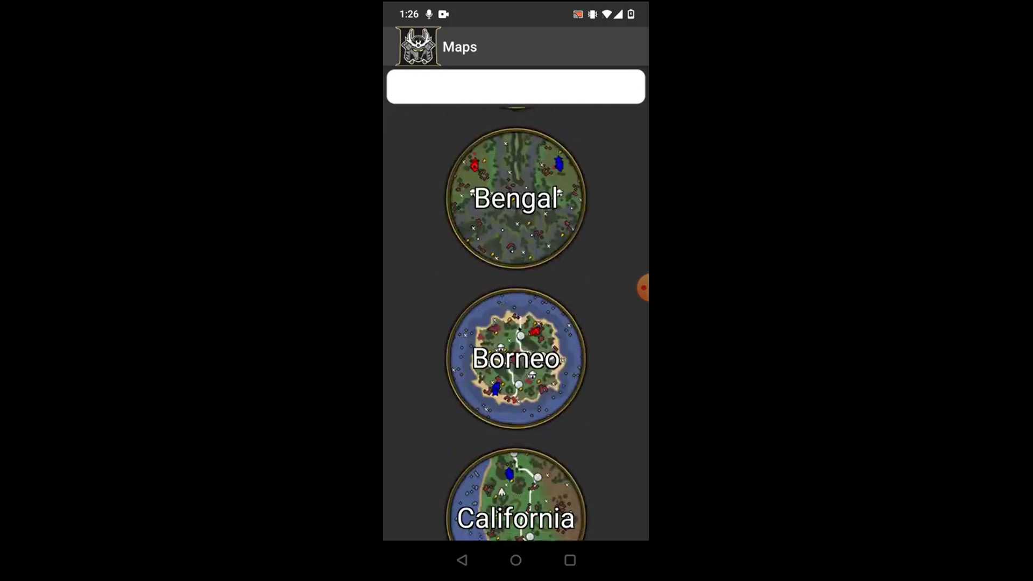
pyautogui.scroll(-3)
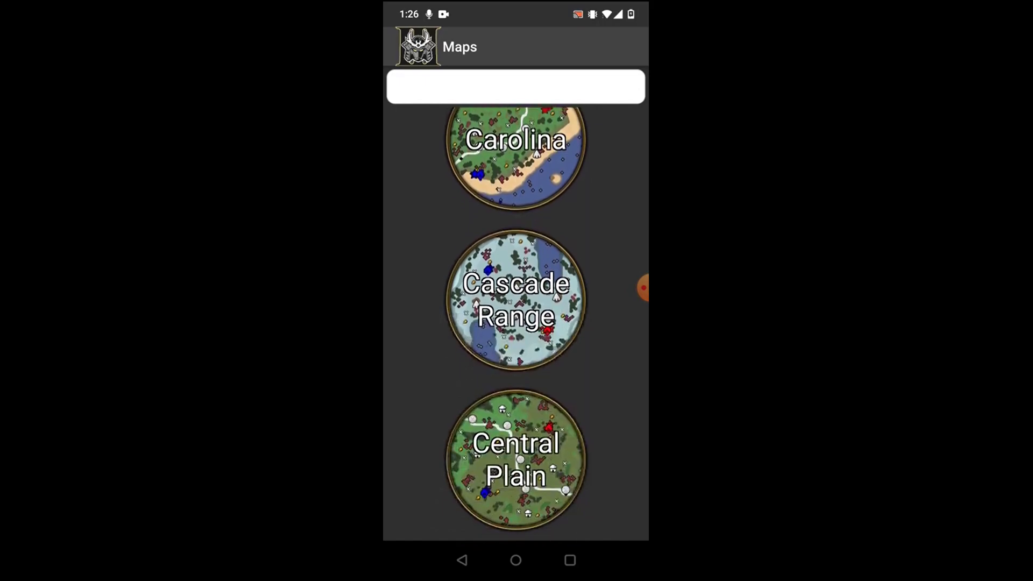
pyautogui.scroll(-3)
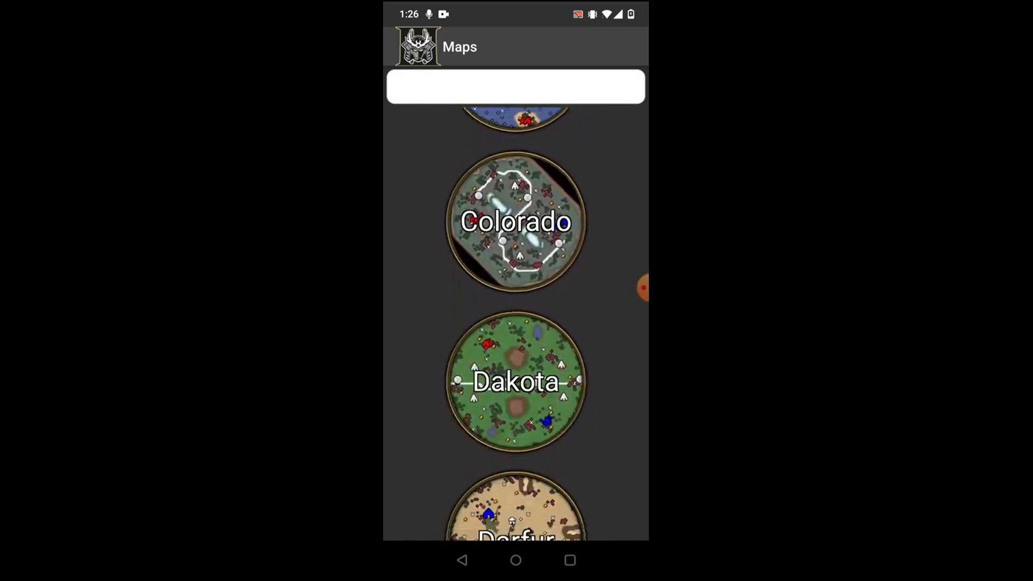
pyautogui.scroll(-3)
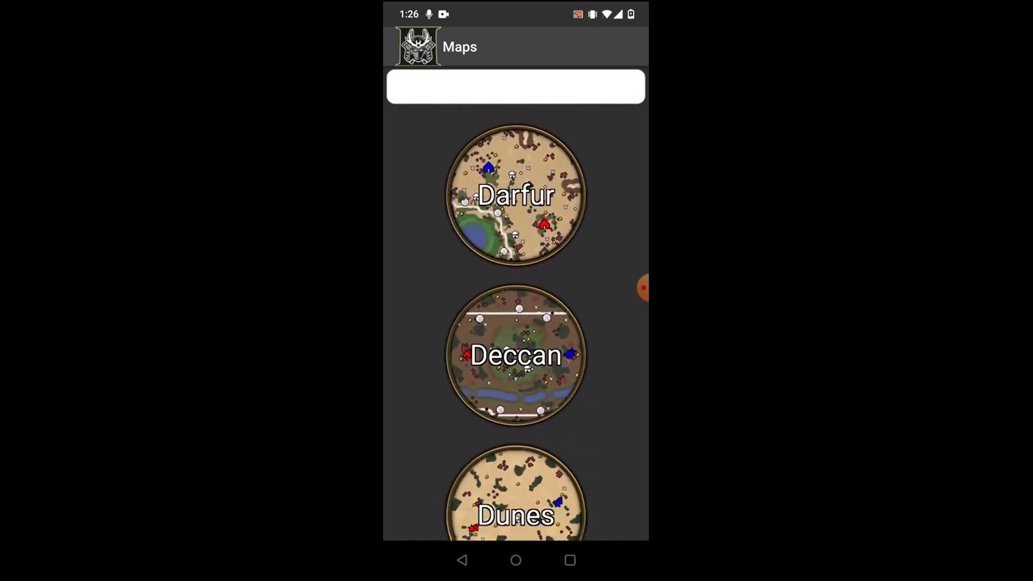
pyautogui.scroll(-3)
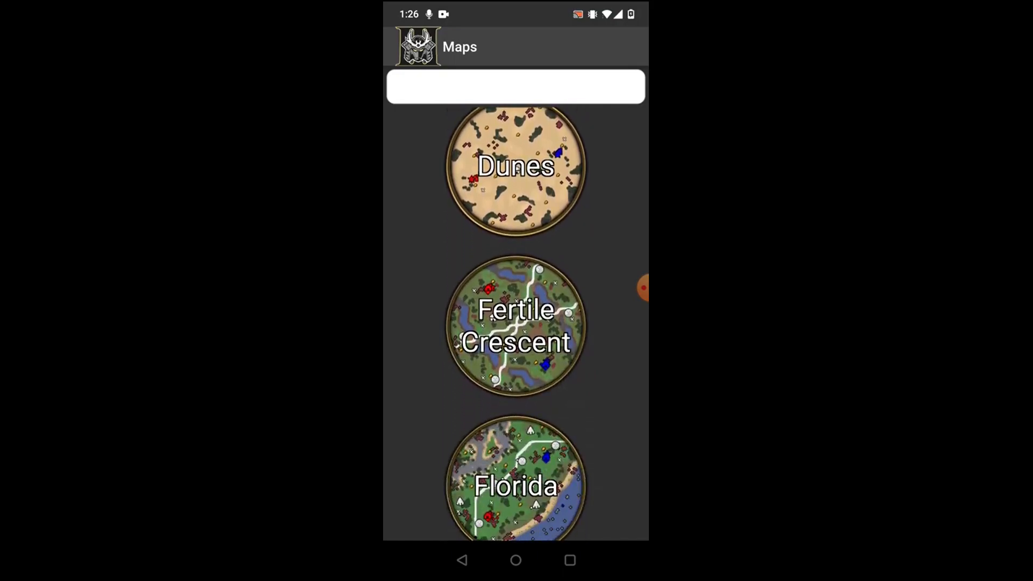
pyautogui.scroll(-3)
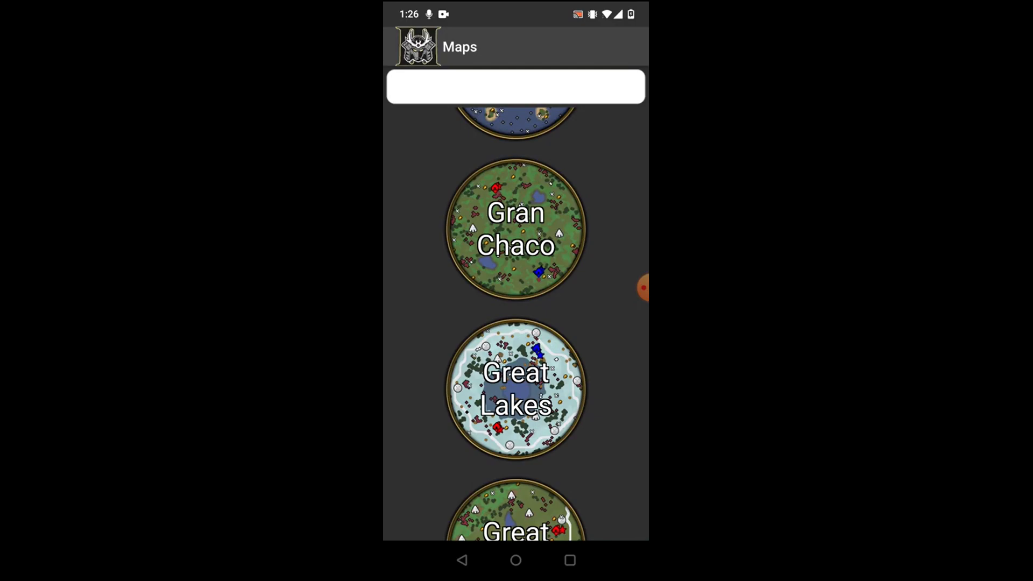
pyautogui.scroll(-3)
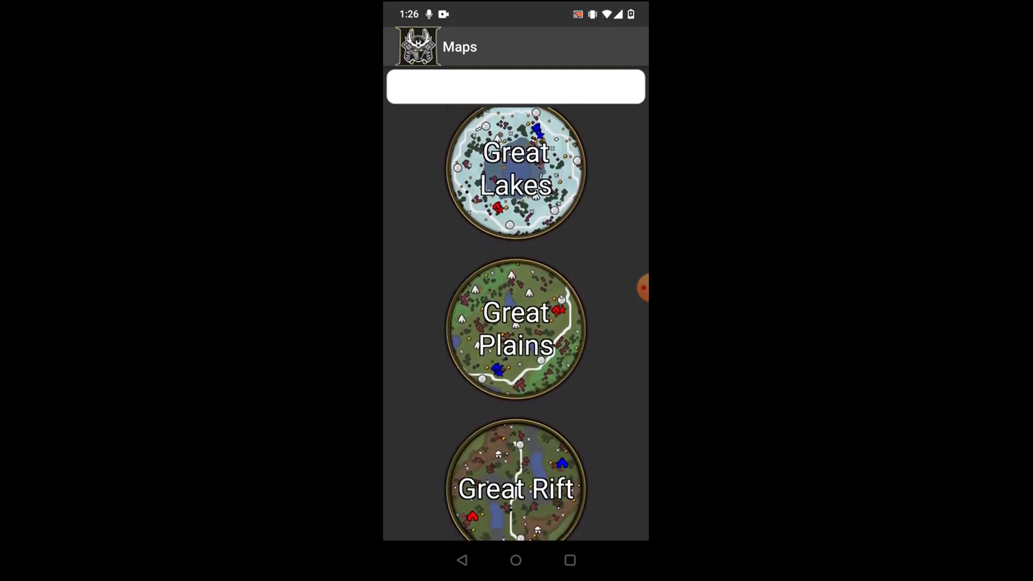
pyautogui.scroll(-3)
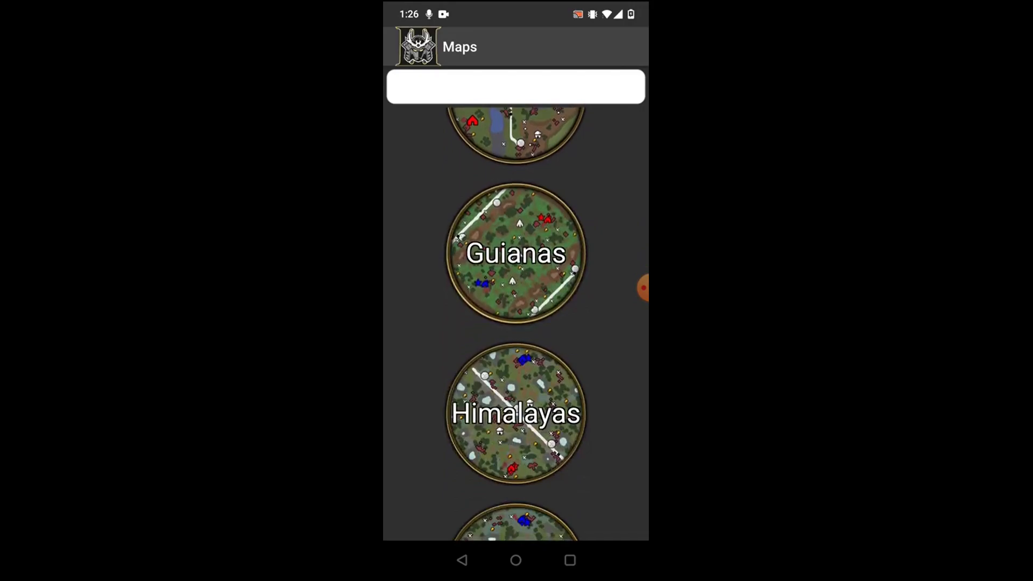
pyautogui.scroll(-3)
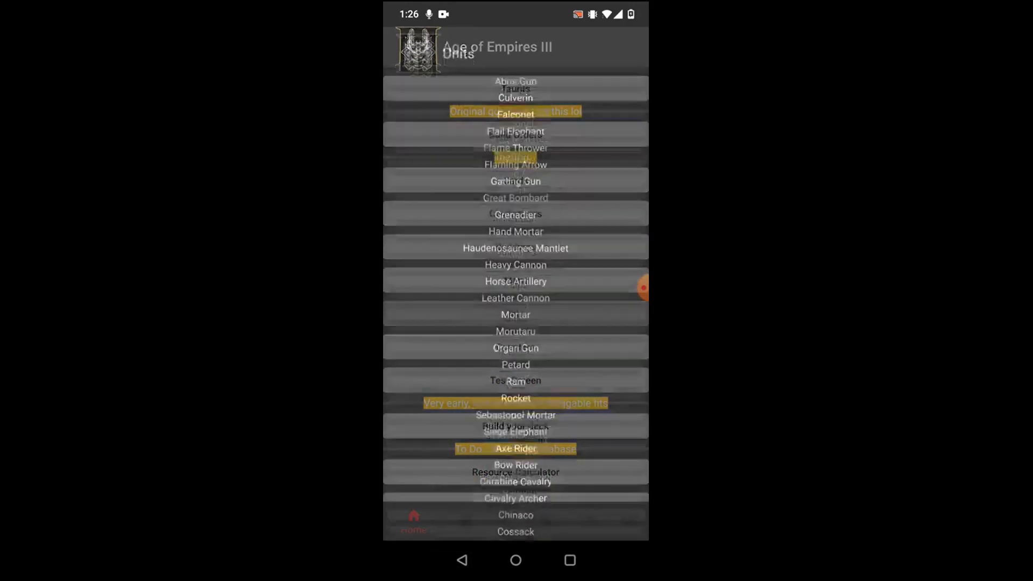
pyautogui.scroll(-3)
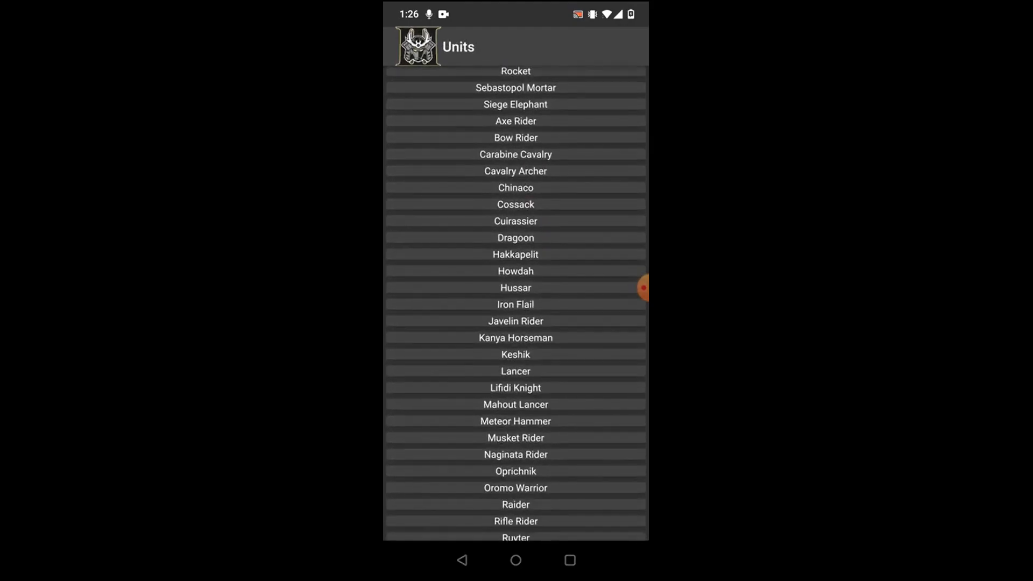
pyautogui.scroll(-3)
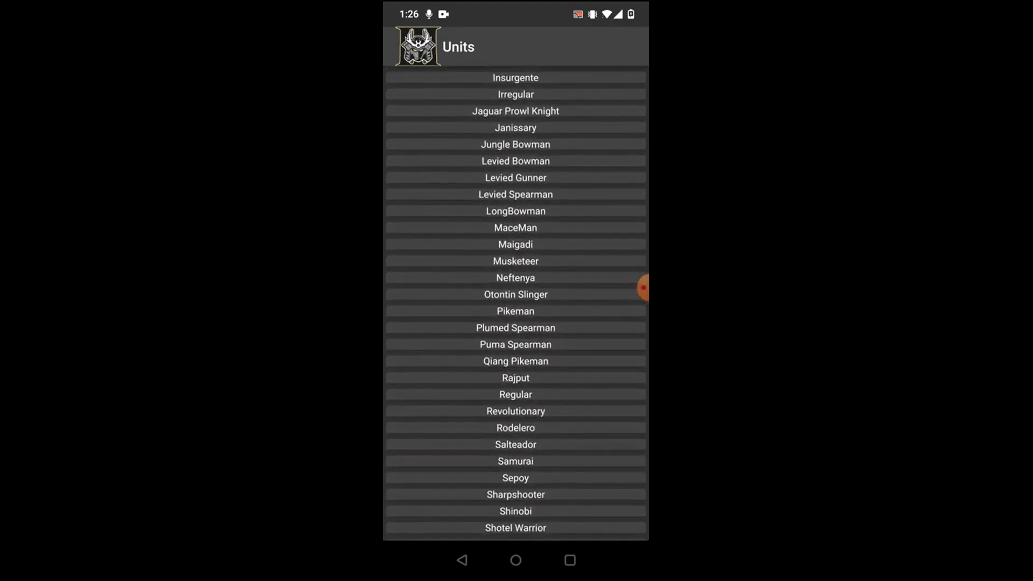
pyautogui.scroll(-3)
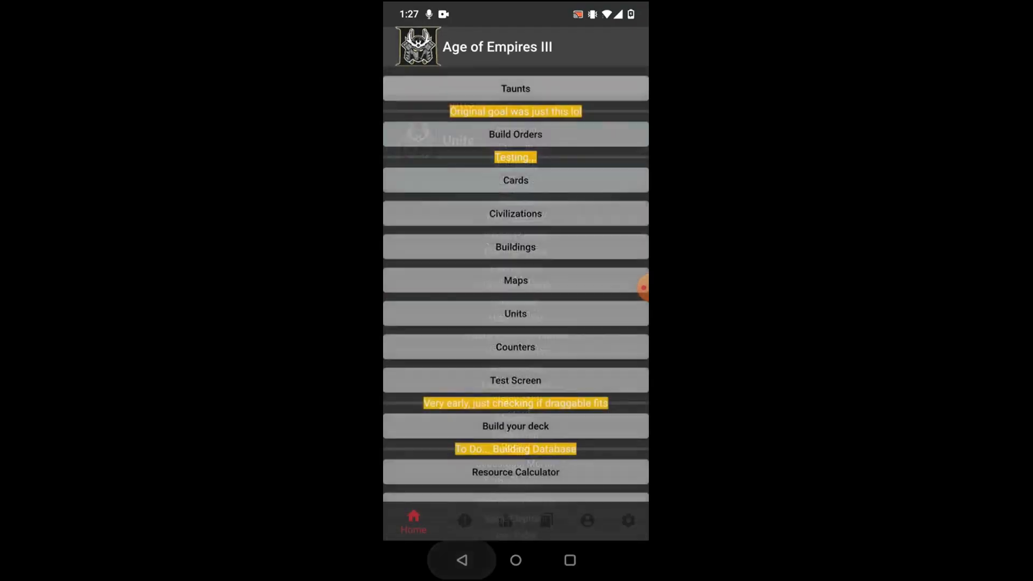
pyautogui.click(516, 347)
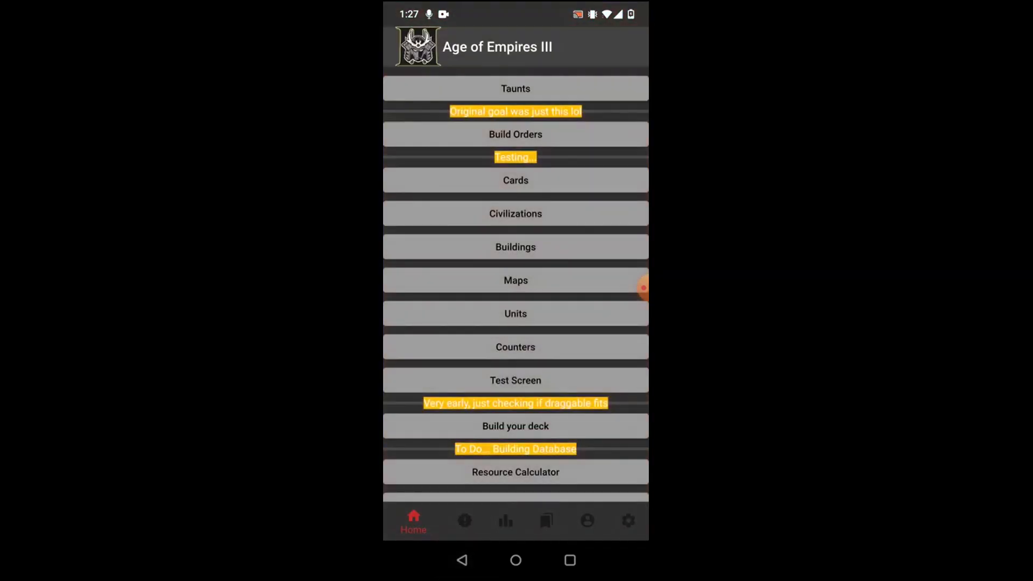
pyautogui.click(515, 426)
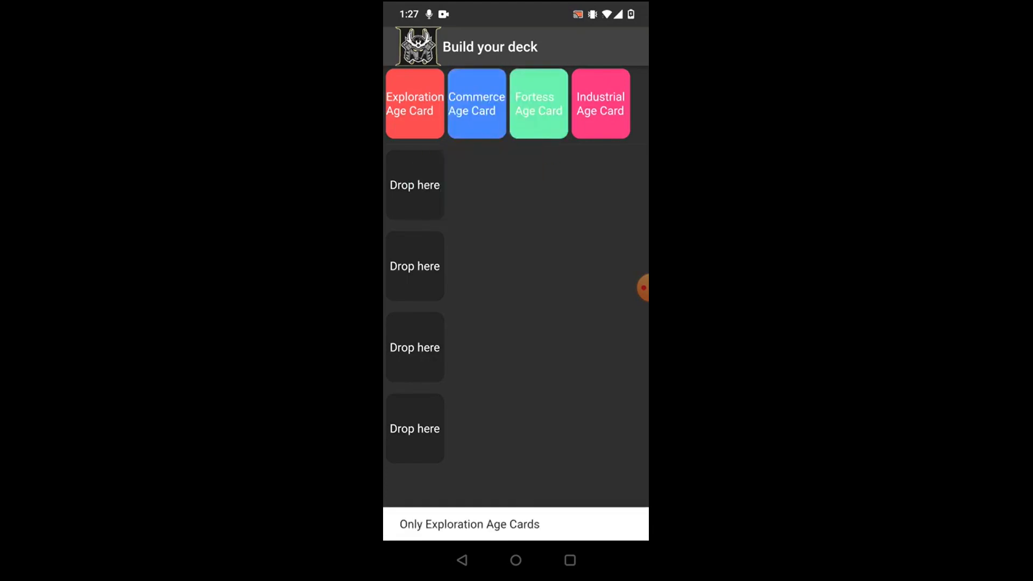
pyautogui.click(538, 103)
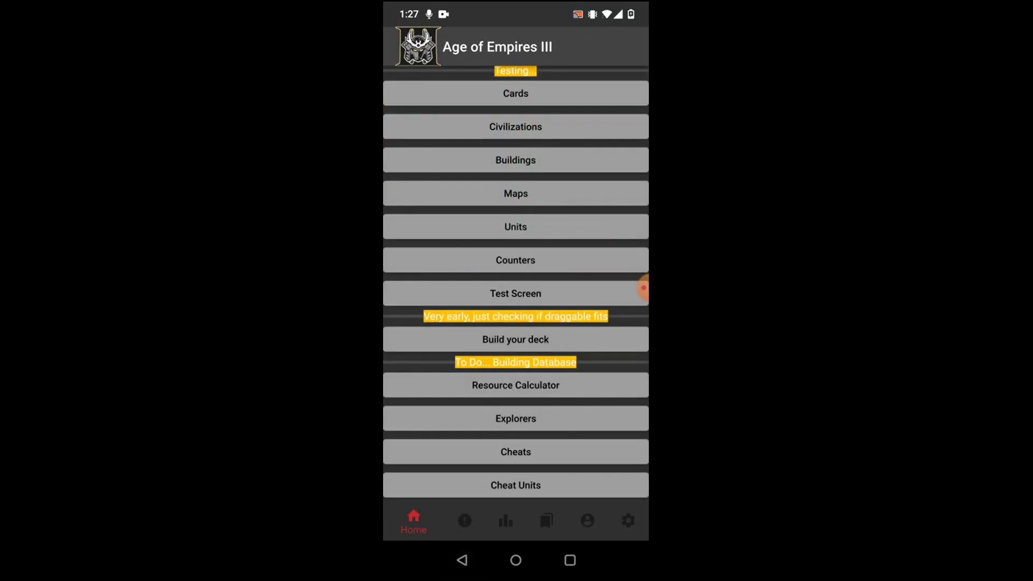
pyautogui.click(515, 386)
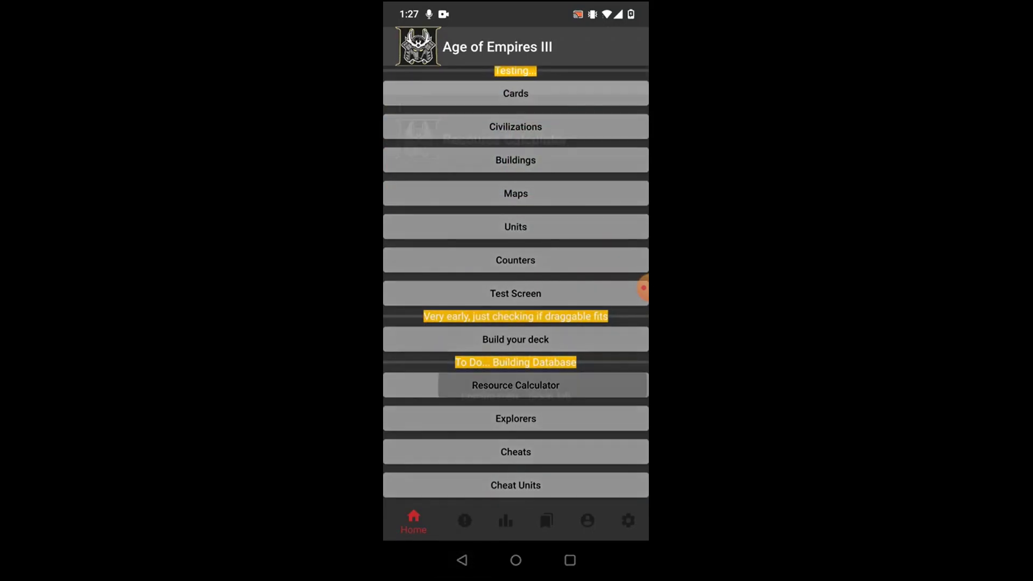
pyautogui.click(515, 384)
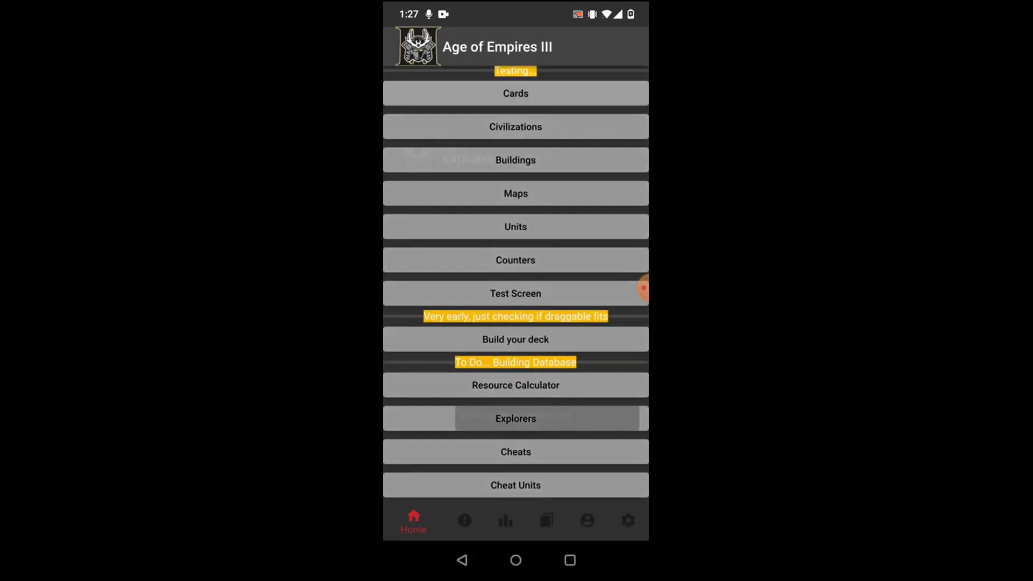
pyautogui.click(515, 417)
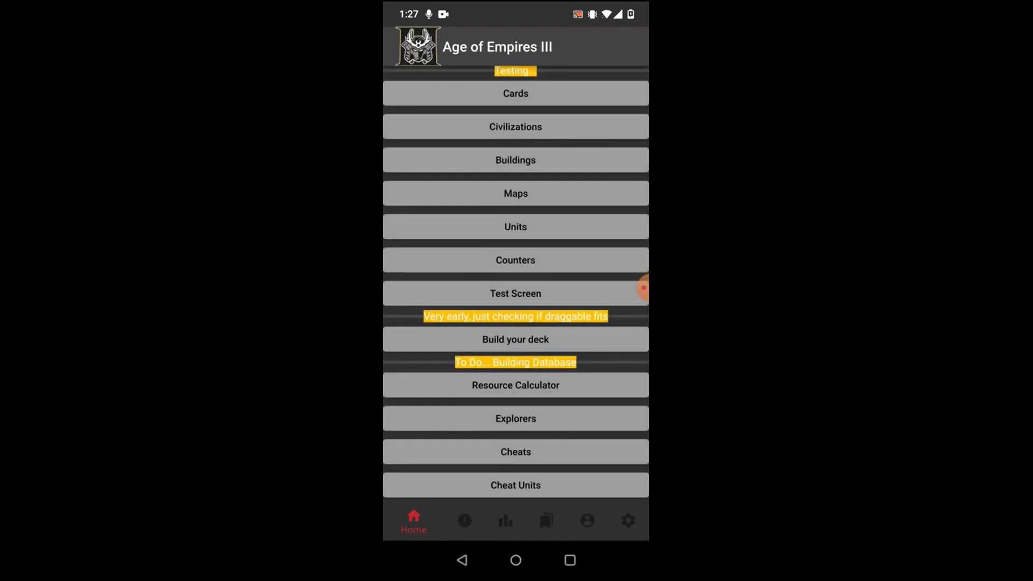
# Read the News posts from the Steam Winter Sale to Update 56860, ending on the Elo Ladder
pyautogui.click(452, 520)
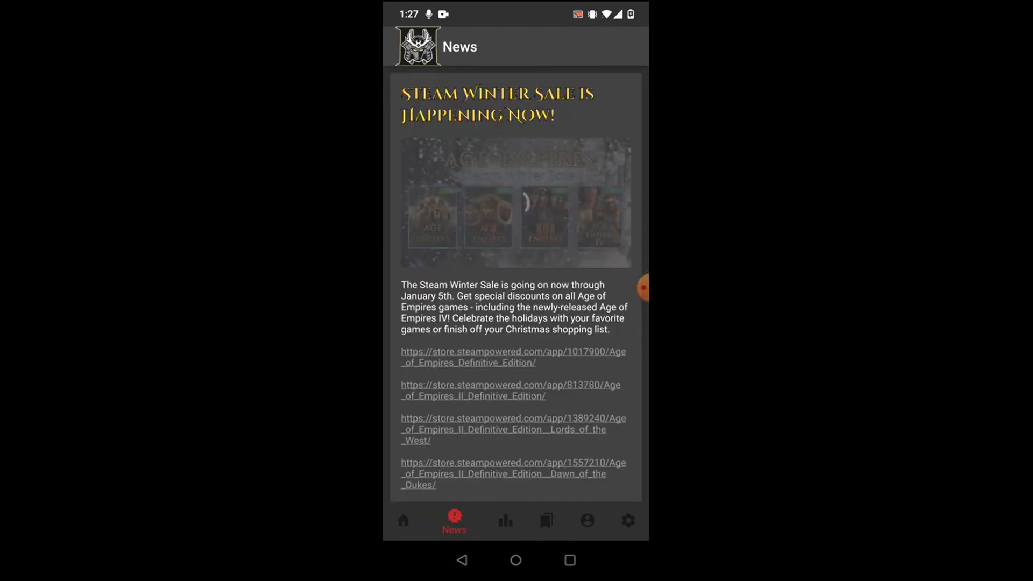
pyautogui.scroll(-3)
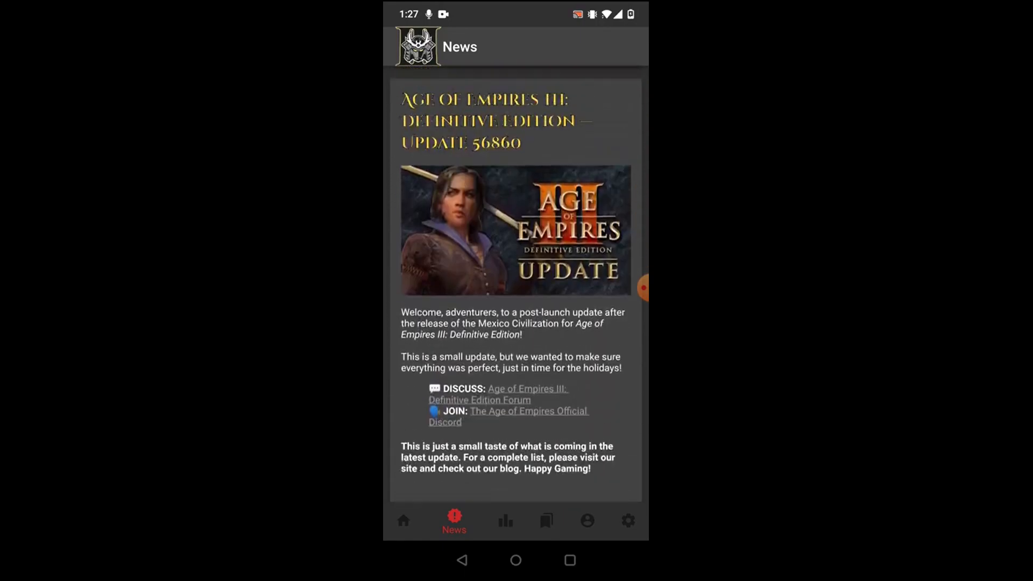
pyautogui.scroll(-3)
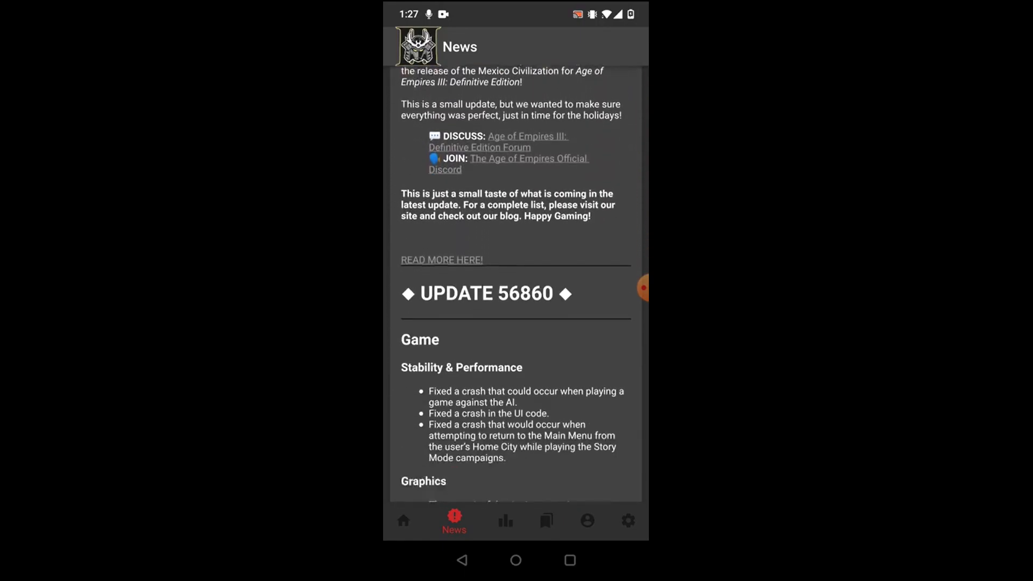
pyautogui.scroll(-3)
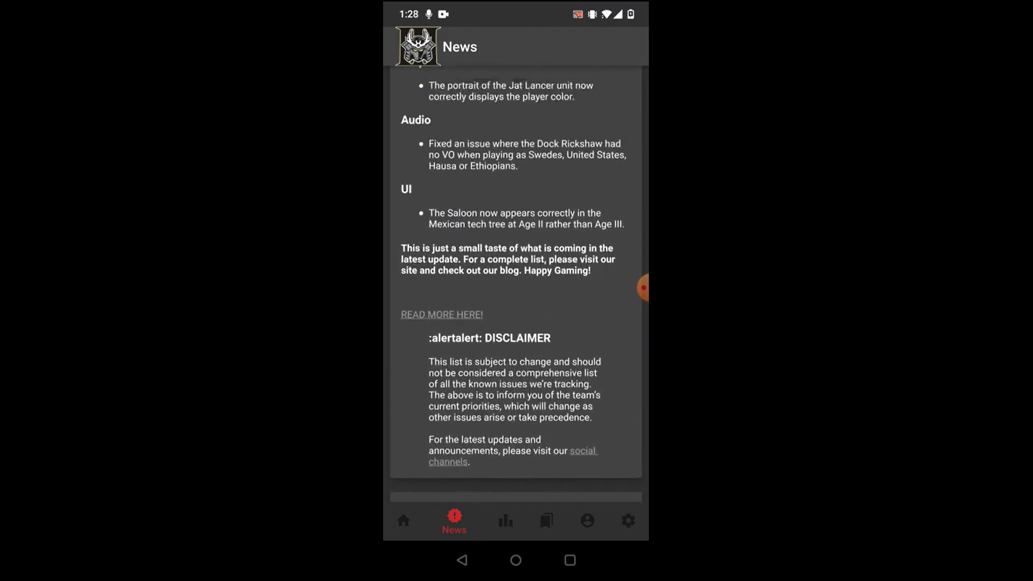
pyautogui.scroll(-3)
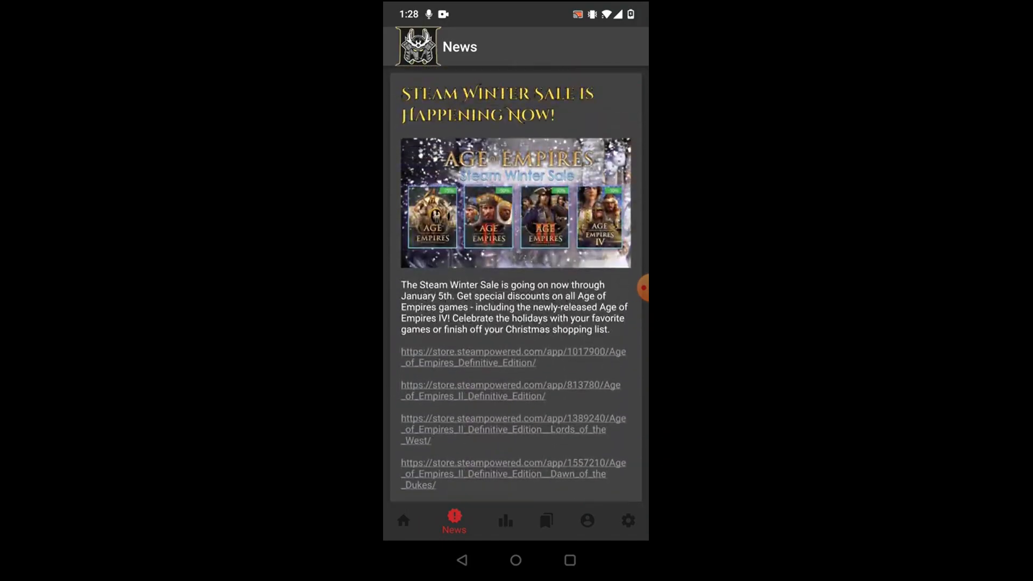
pyautogui.click(504, 520)
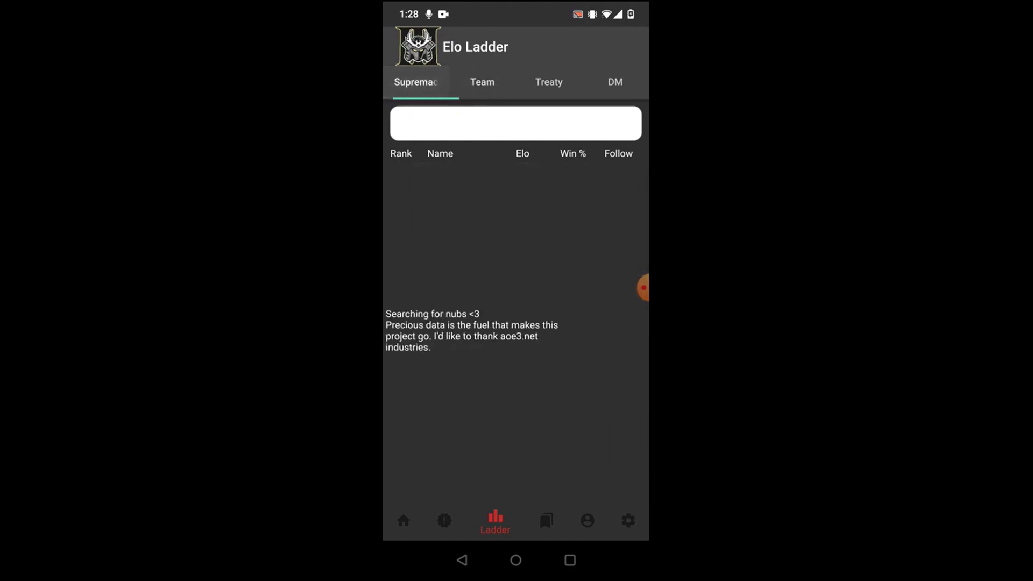
# Search the Elo Ladder for the followed player and check their Profile page
pyautogui.click(516, 123)
pyautogui.write('corban')
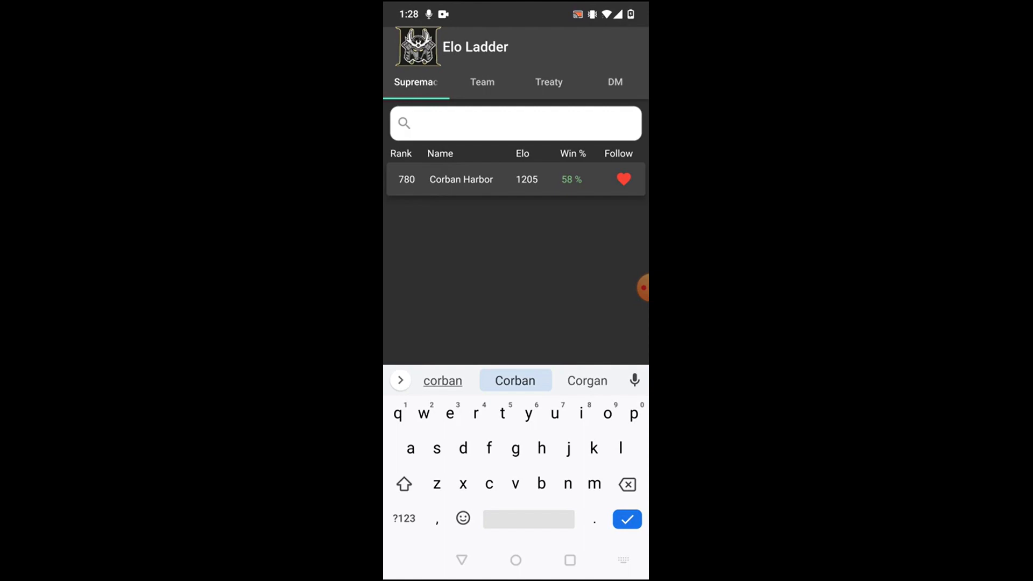
pyautogui.click(622, 179)
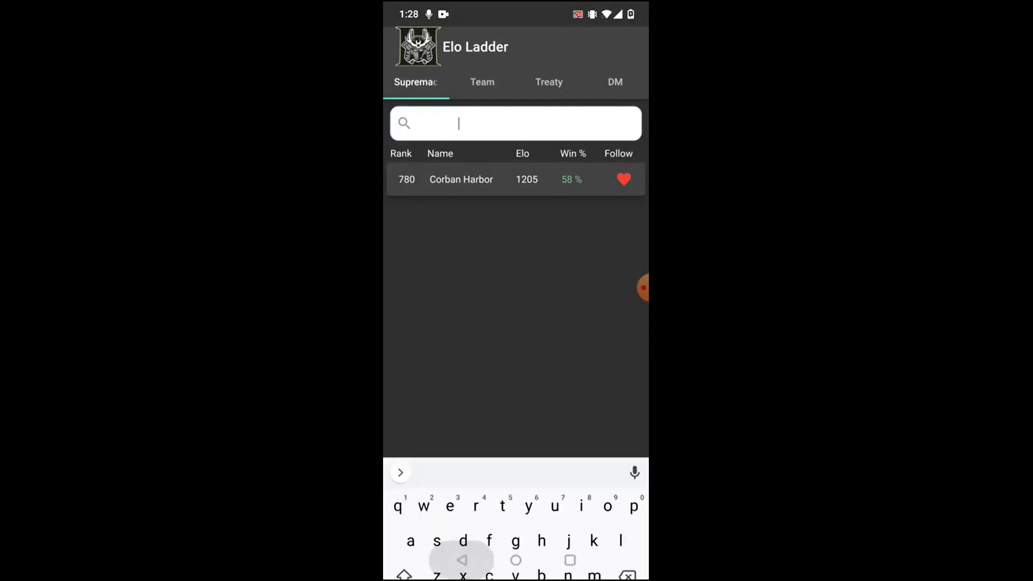
pyautogui.click(576, 520)
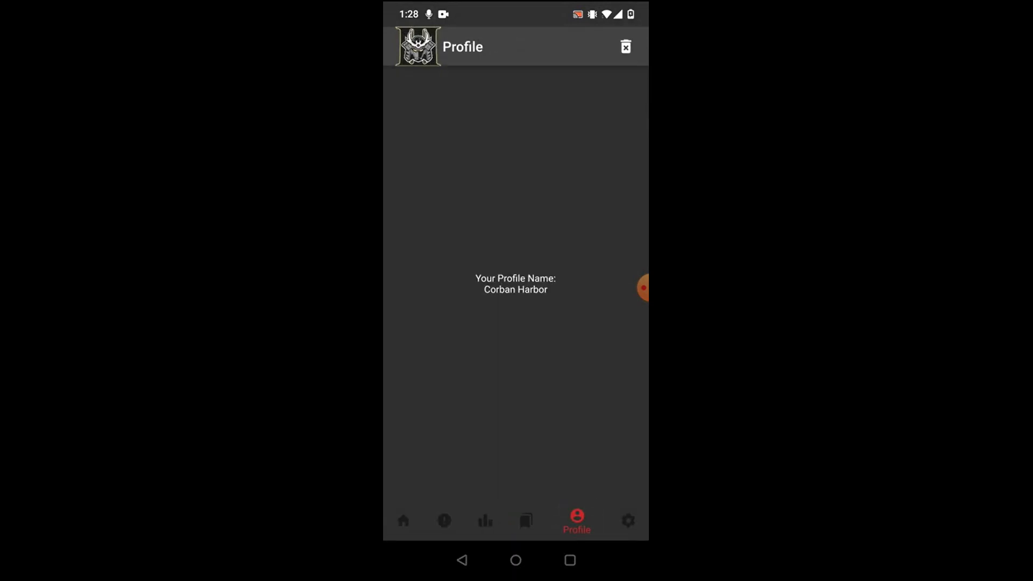
pyautogui.click(485, 520)
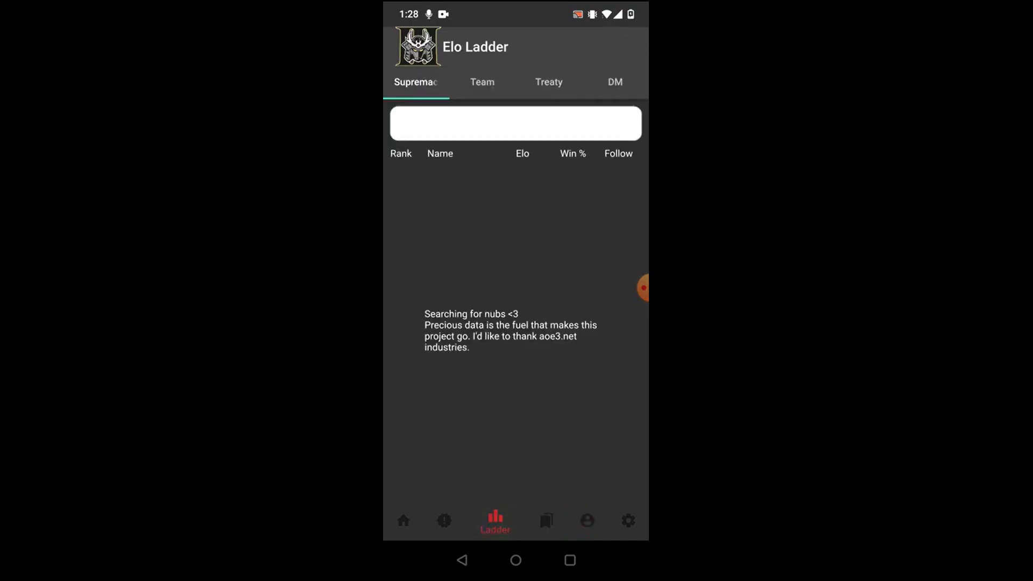
pyautogui.click(516, 122)
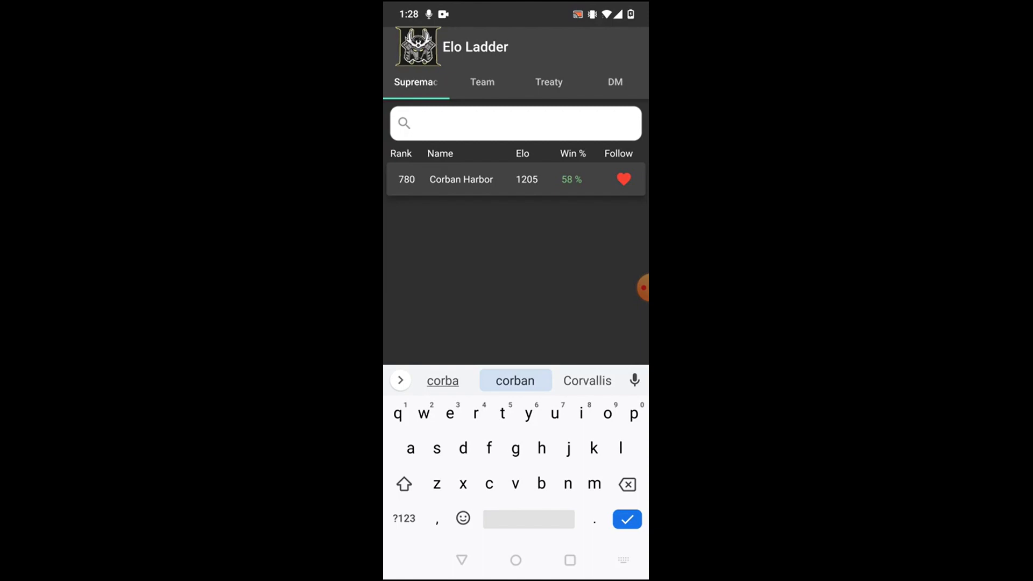
# Compare Team and Treaty rankings, settling on Team (rank 884, Elo 1358), then view Following
pyautogui.click(481, 82)
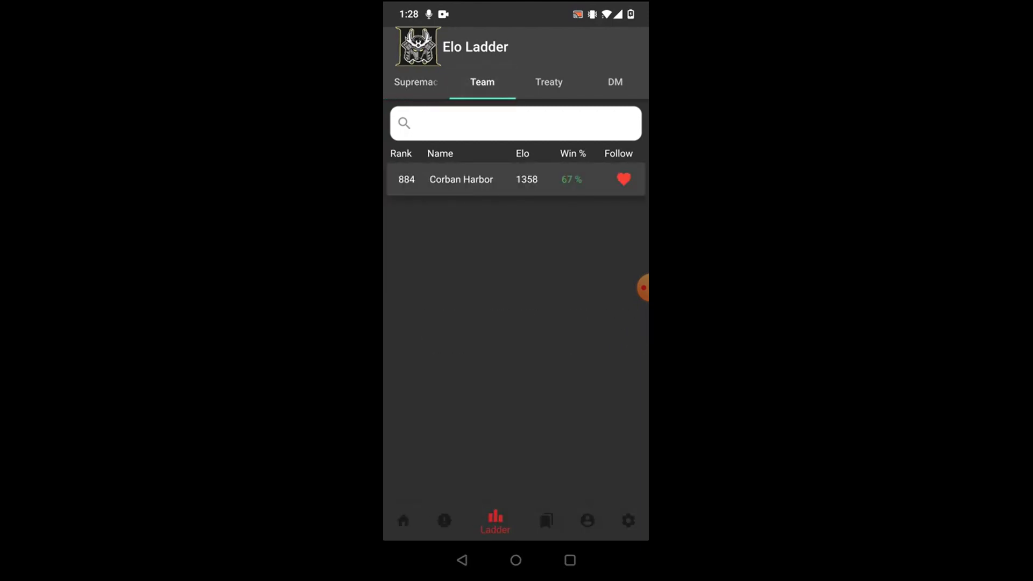
pyautogui.click(548, 82)
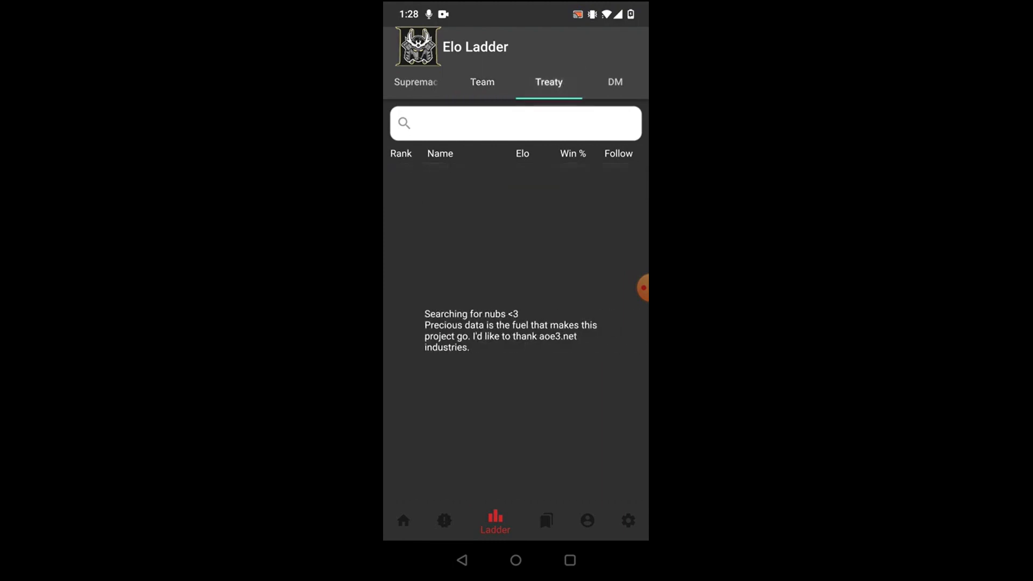
pyautogui.click(482, 82)
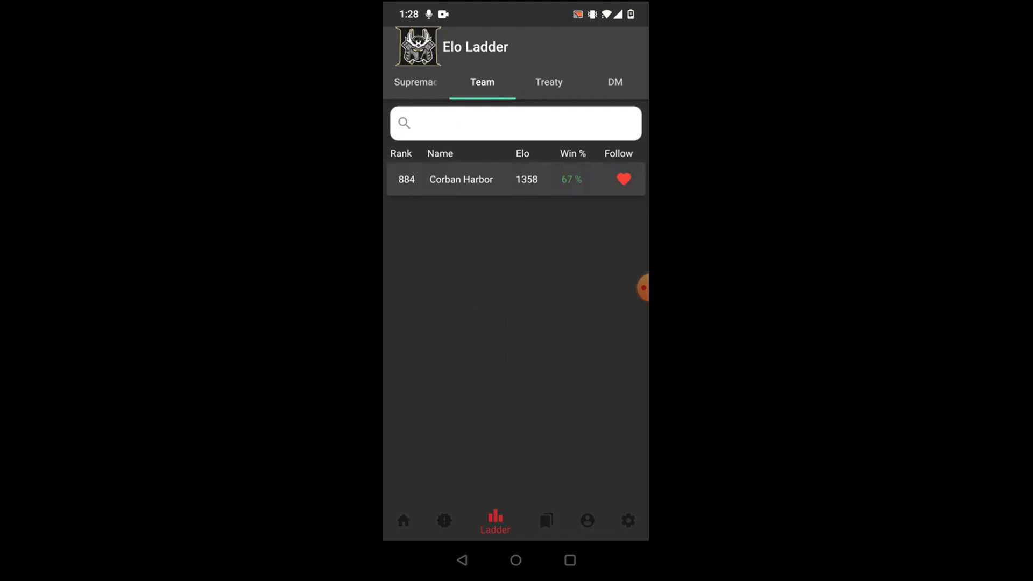
pyautogui.click(536, 519)
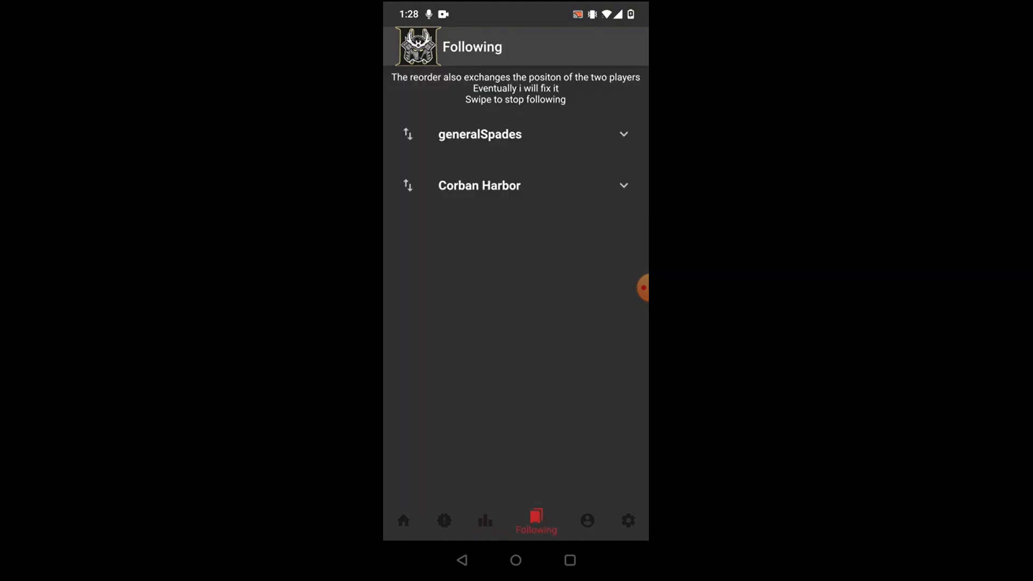
# Expand Corban Harbor's Elo chart (Elo 1205, 58% wins, 85 games), then move to Settings
pyautogui.click(479, 133)
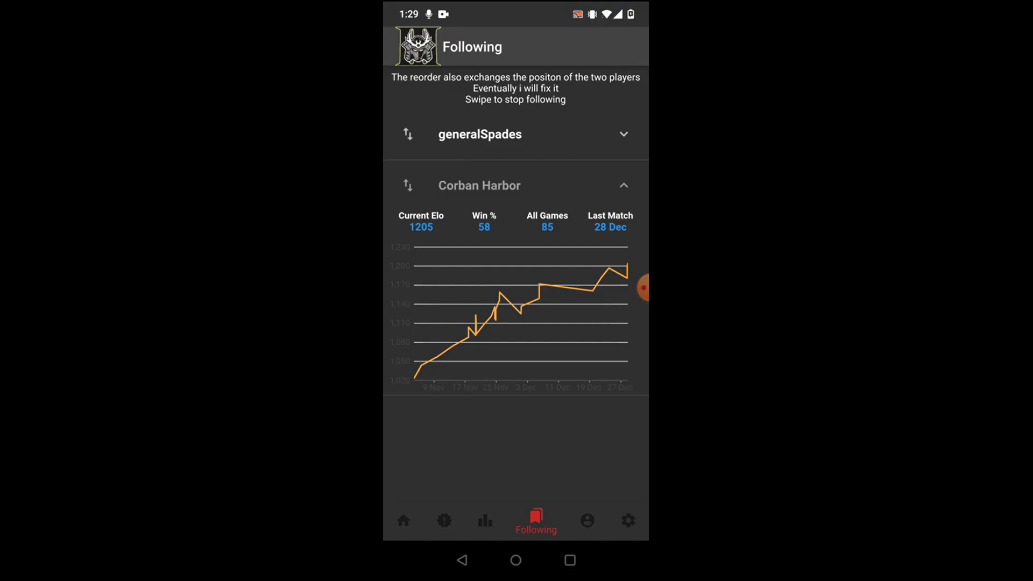
pyautogui.click(615, 520)
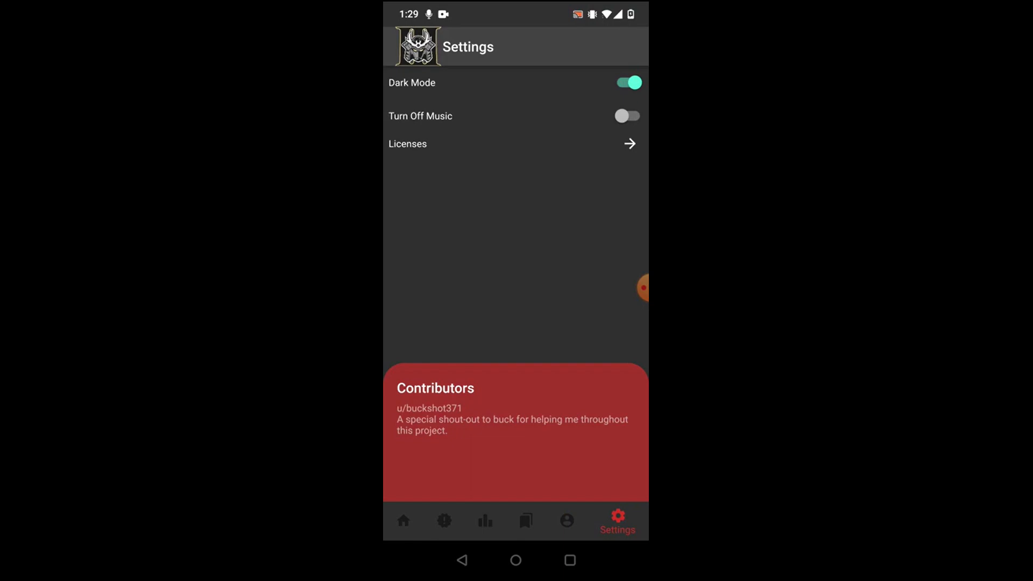
# Return to the Home sections list (2378 players online) and scroll through it to Taunts
pyautogui.click(403, 520)
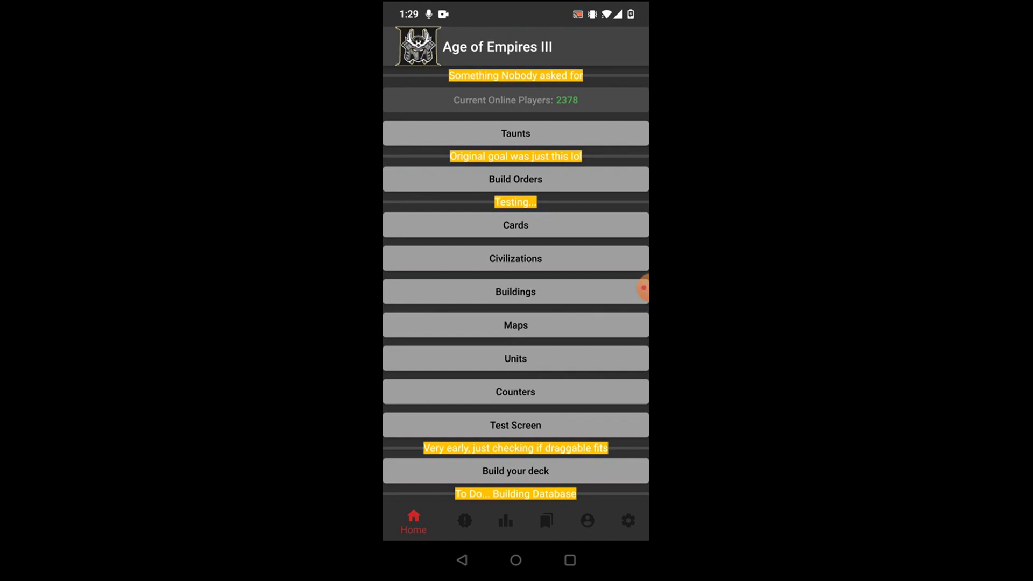
pyautogui.scroll(-3)
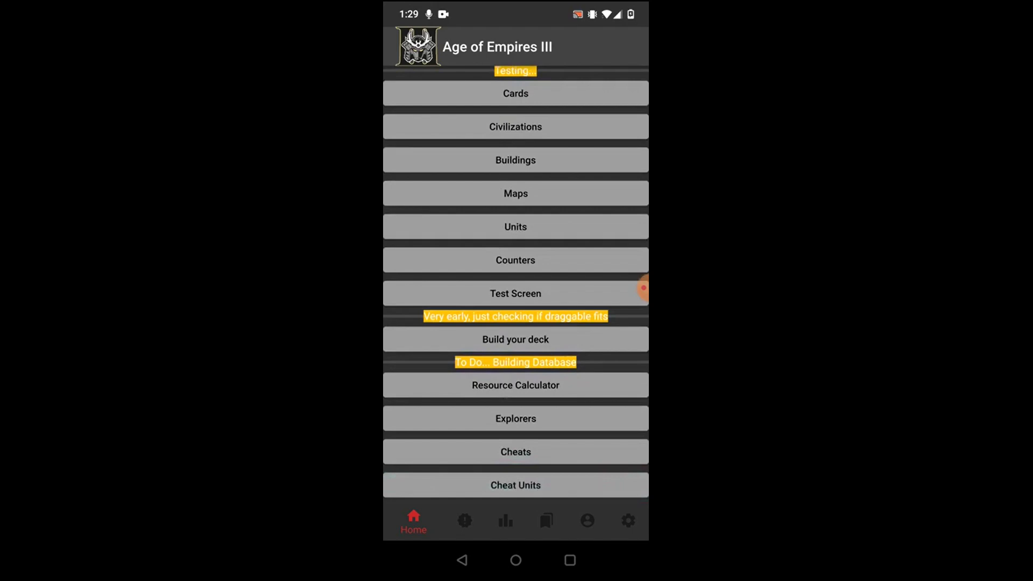
pyautogui.scroll(-3)
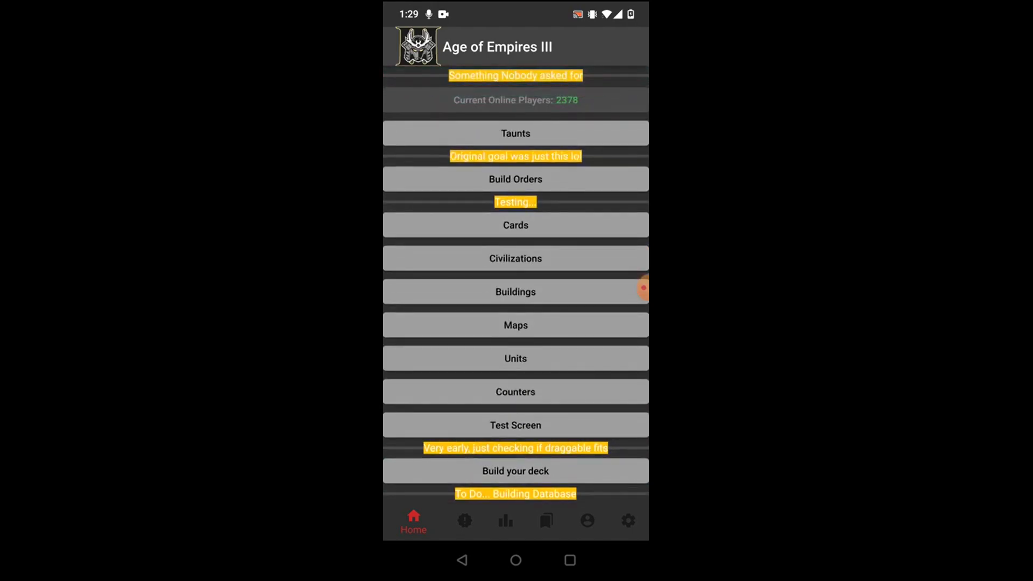